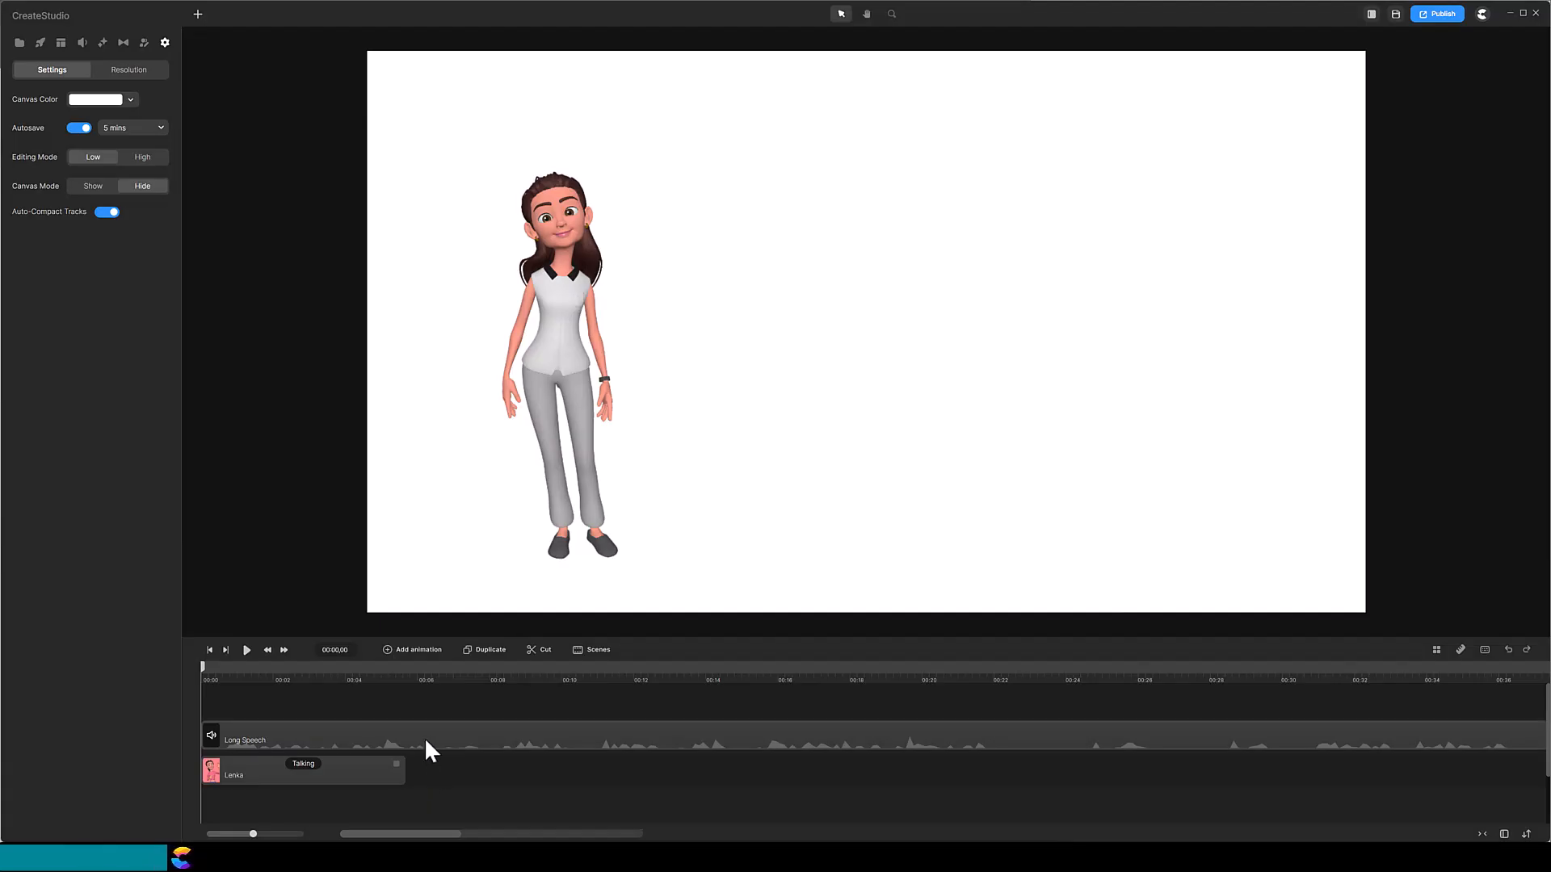
Step: Bring up the lip-sync options for the Long Speech audio, including Sync with Lenka
right_click(396, 739)
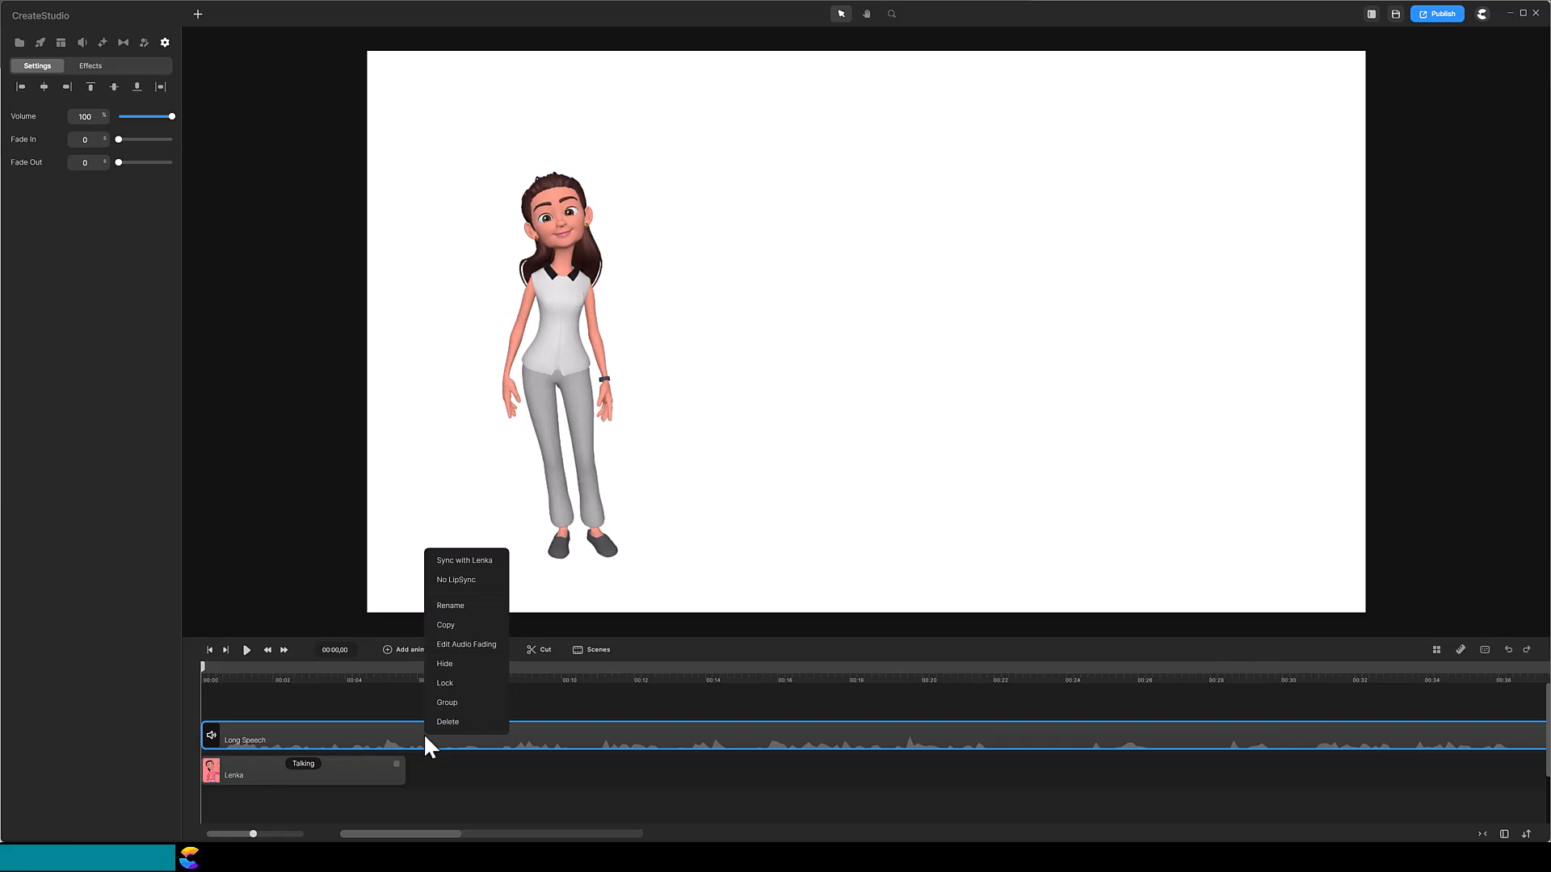
mouse_move(465, 560)
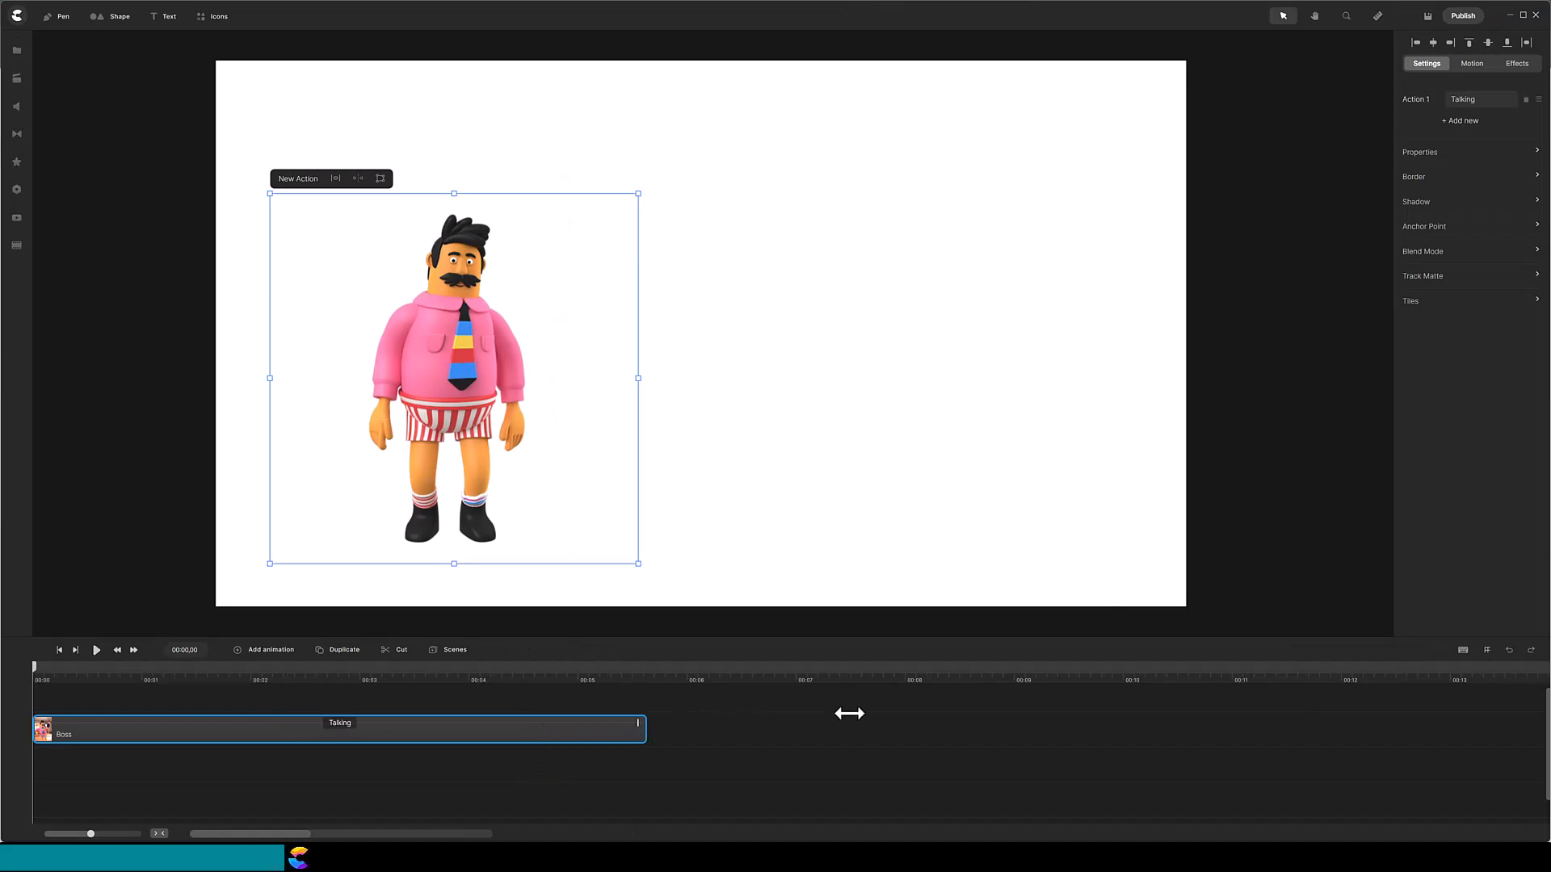
Step: Adjust the Talking action clip along the timeline under the speech audio
drag(639, 729, 1029, 729)
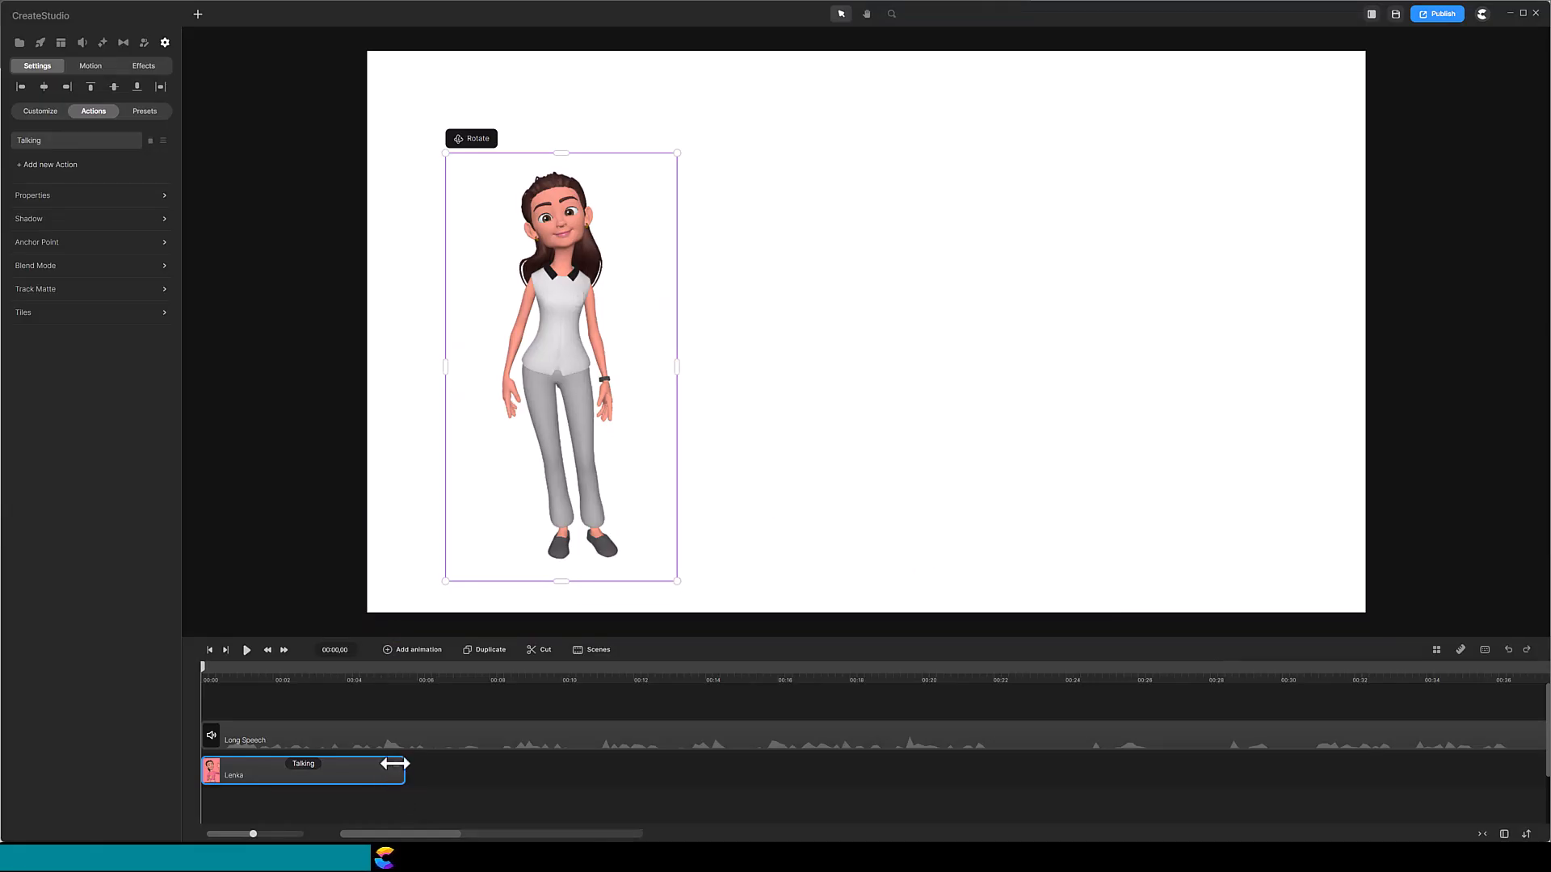
Step: Stretch Lenka's Talking action to the speech length and preview the lip sync
drag(404, 769, 1360, 769)
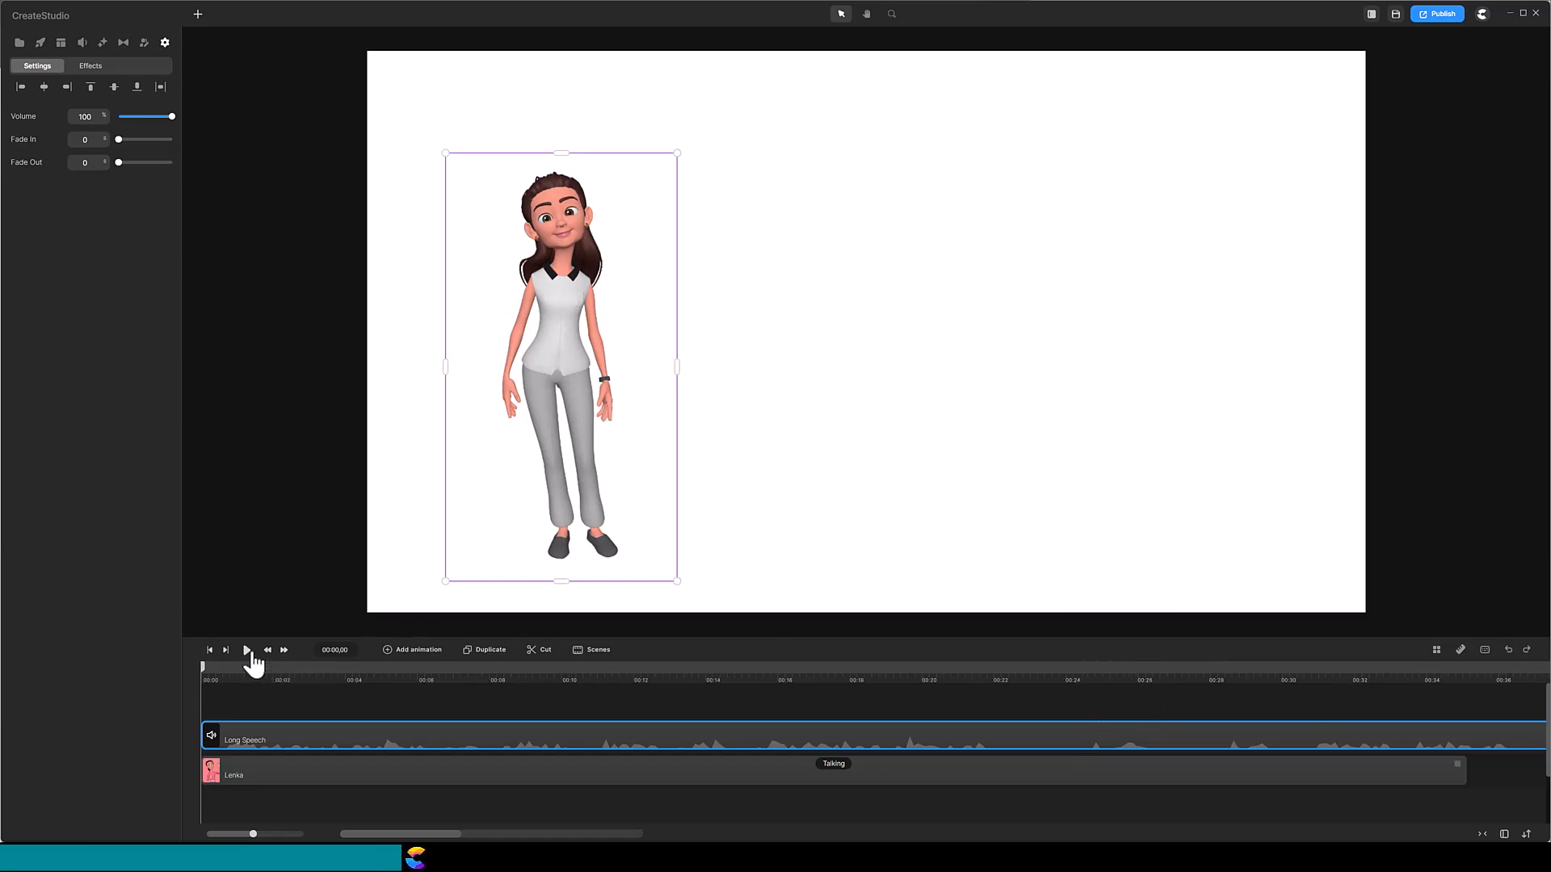
click(246, 649)
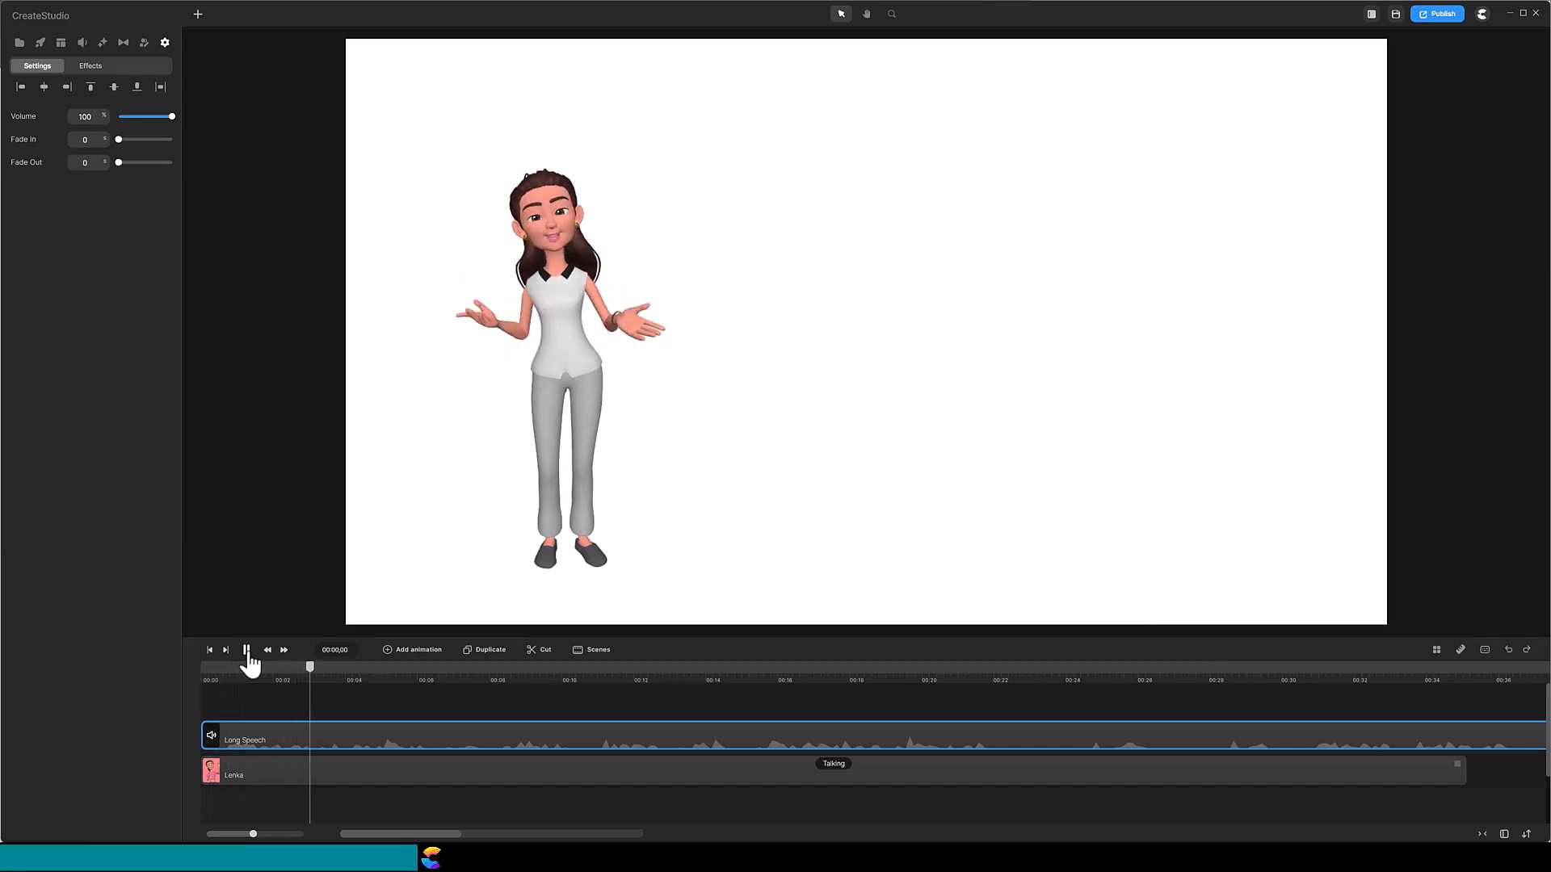
click(246, 649)
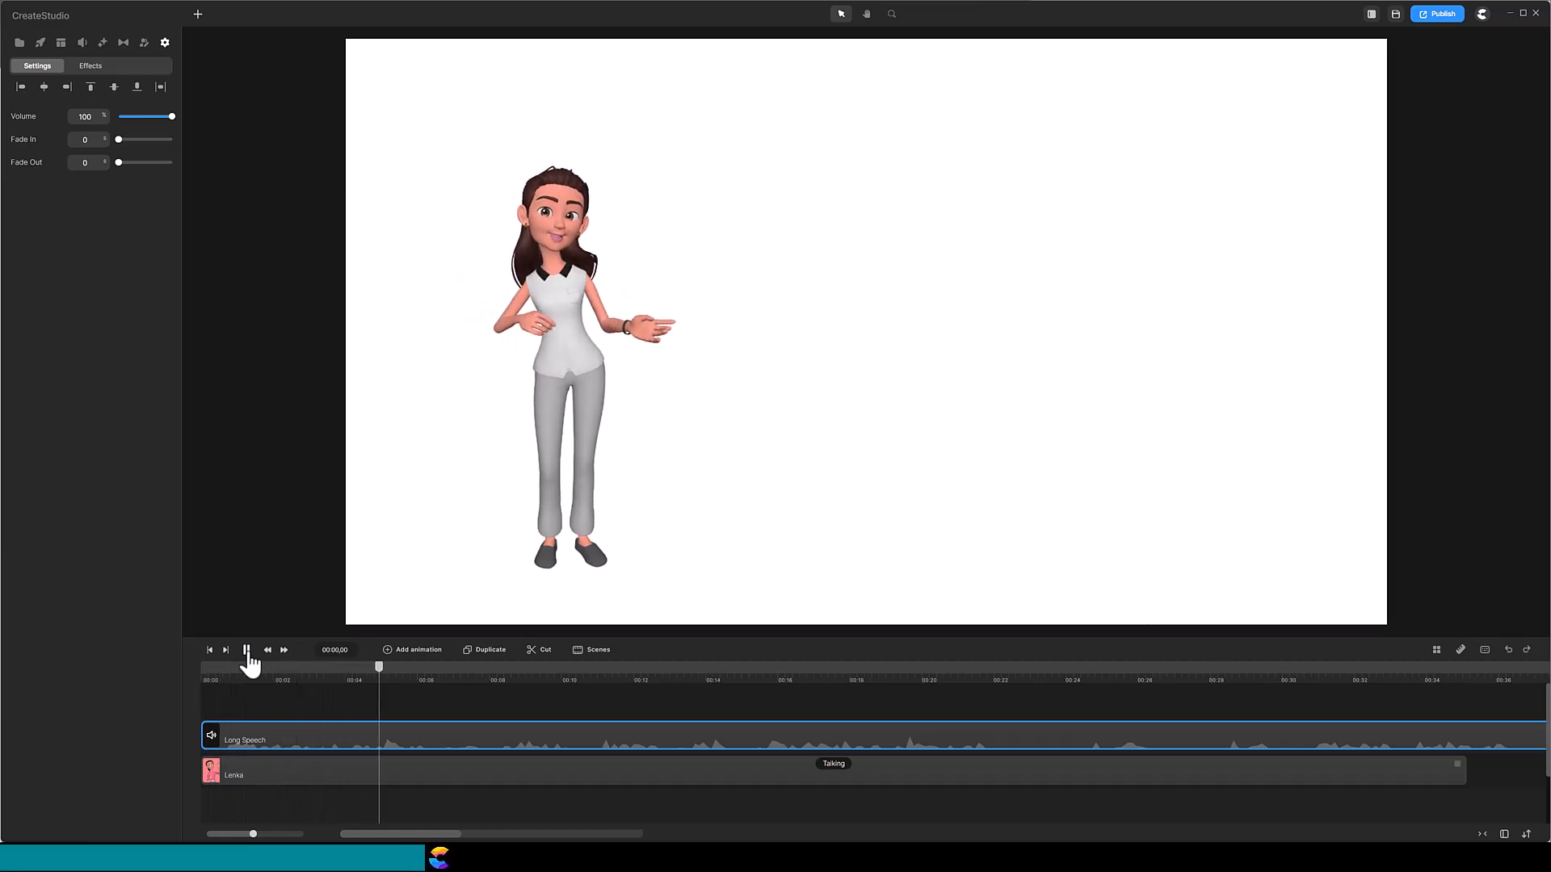
click(246, 649)
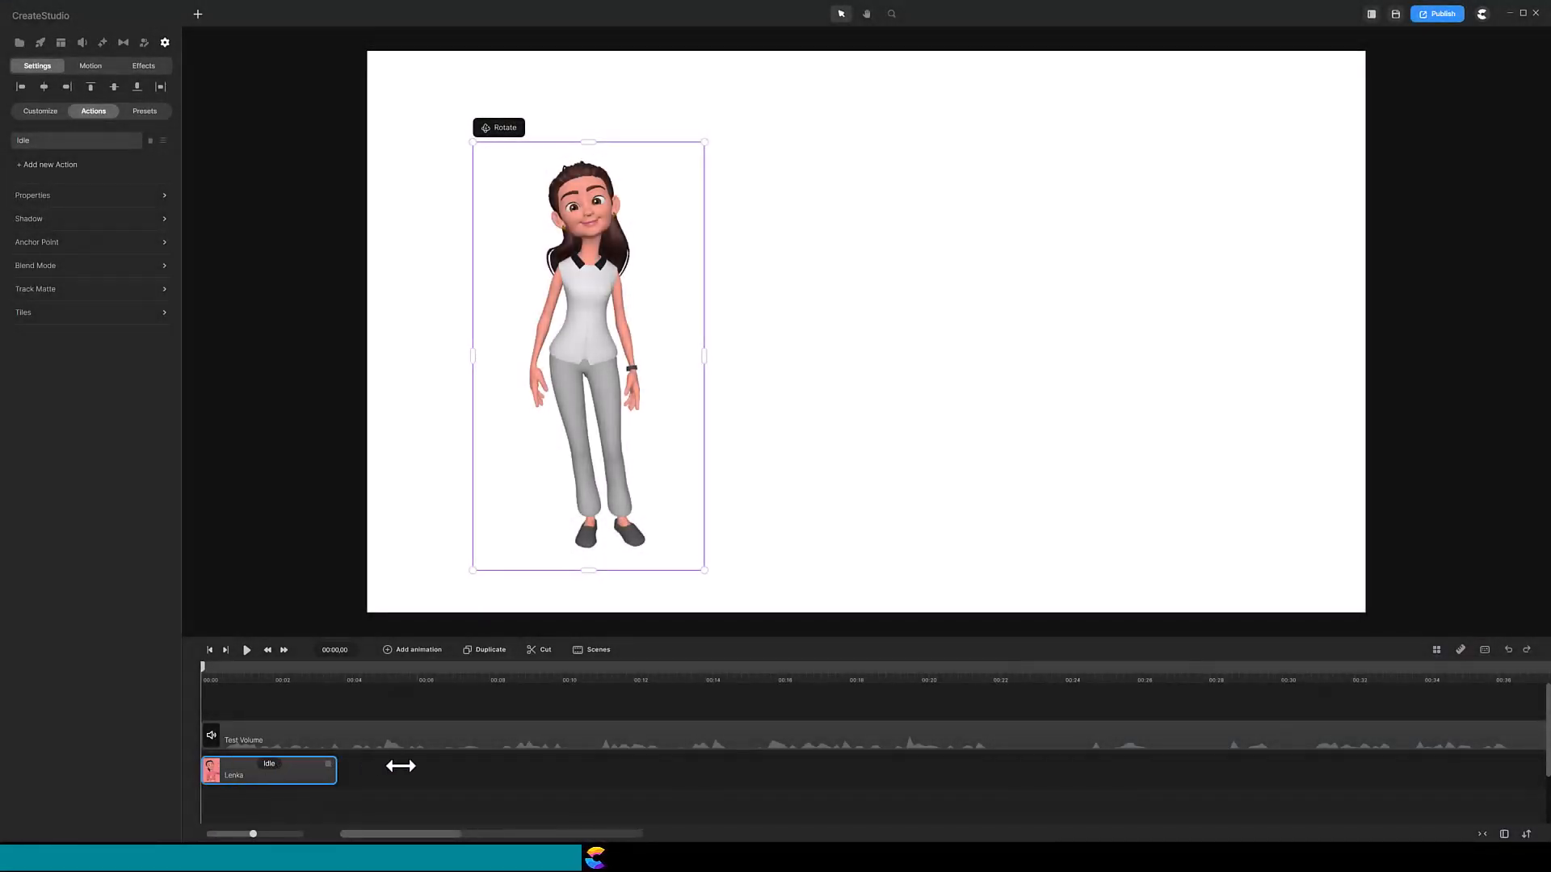
Step: Lengthen Lenka's Idle clip and add a Talking action after it
drag(401, 765, 588, 770)
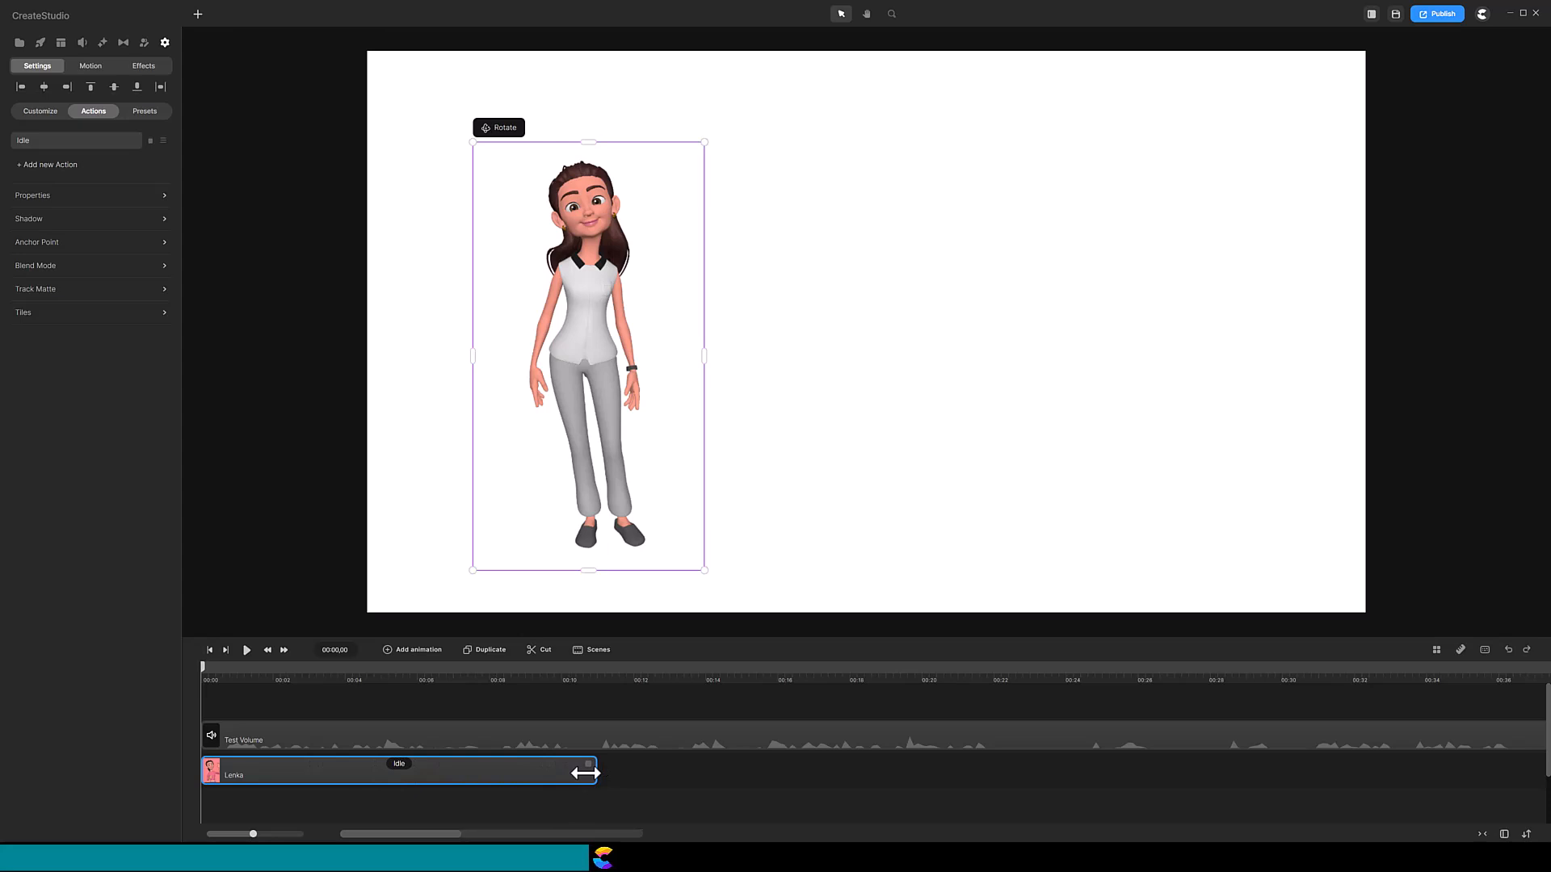
click(47, 165)
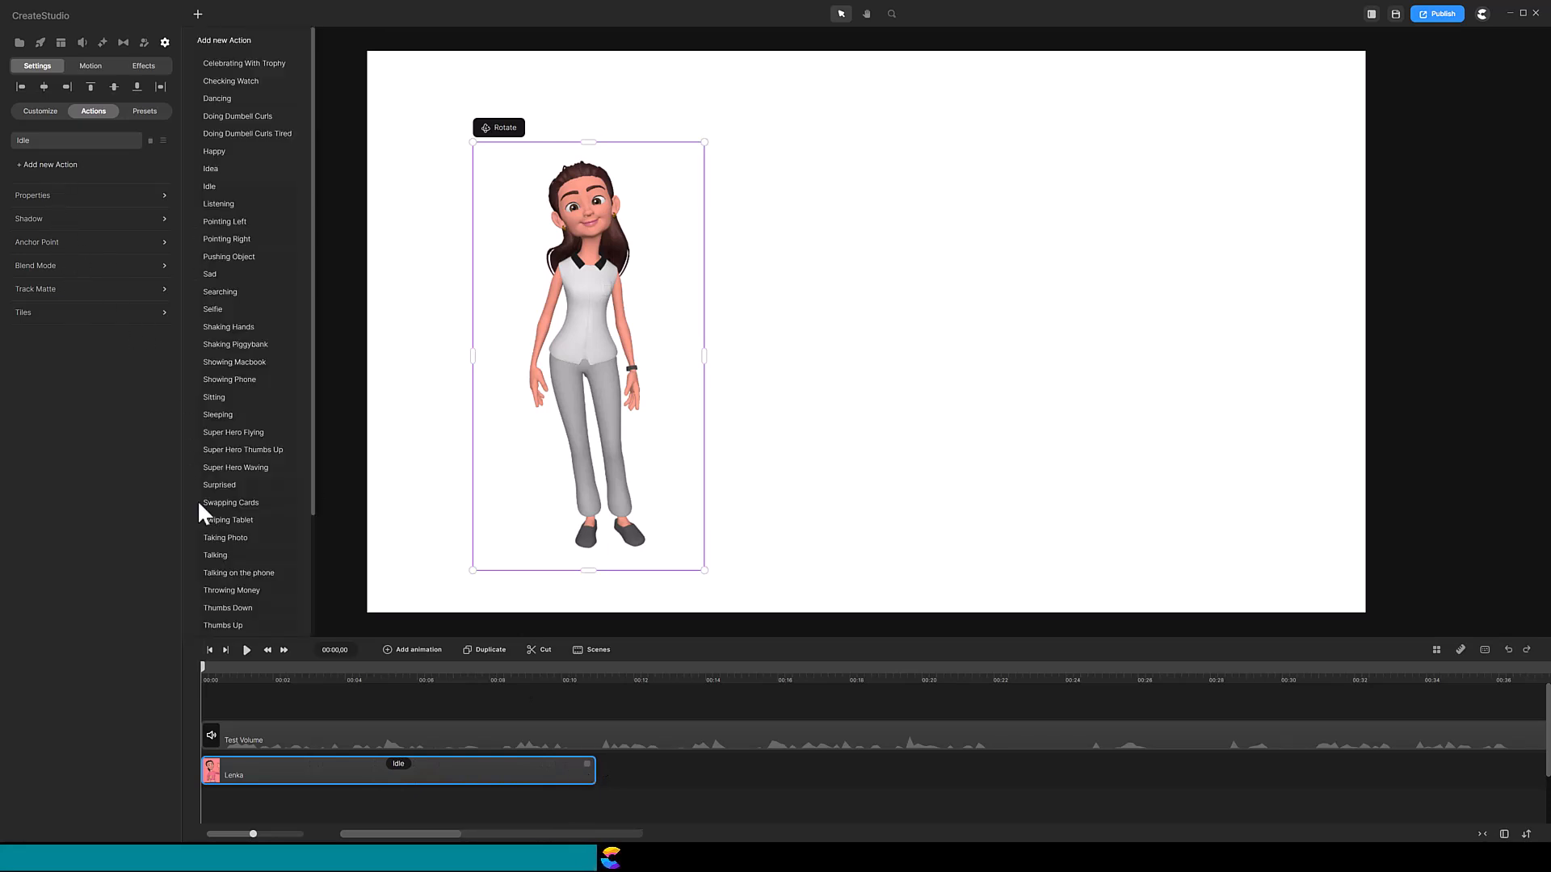
click(215, 554)
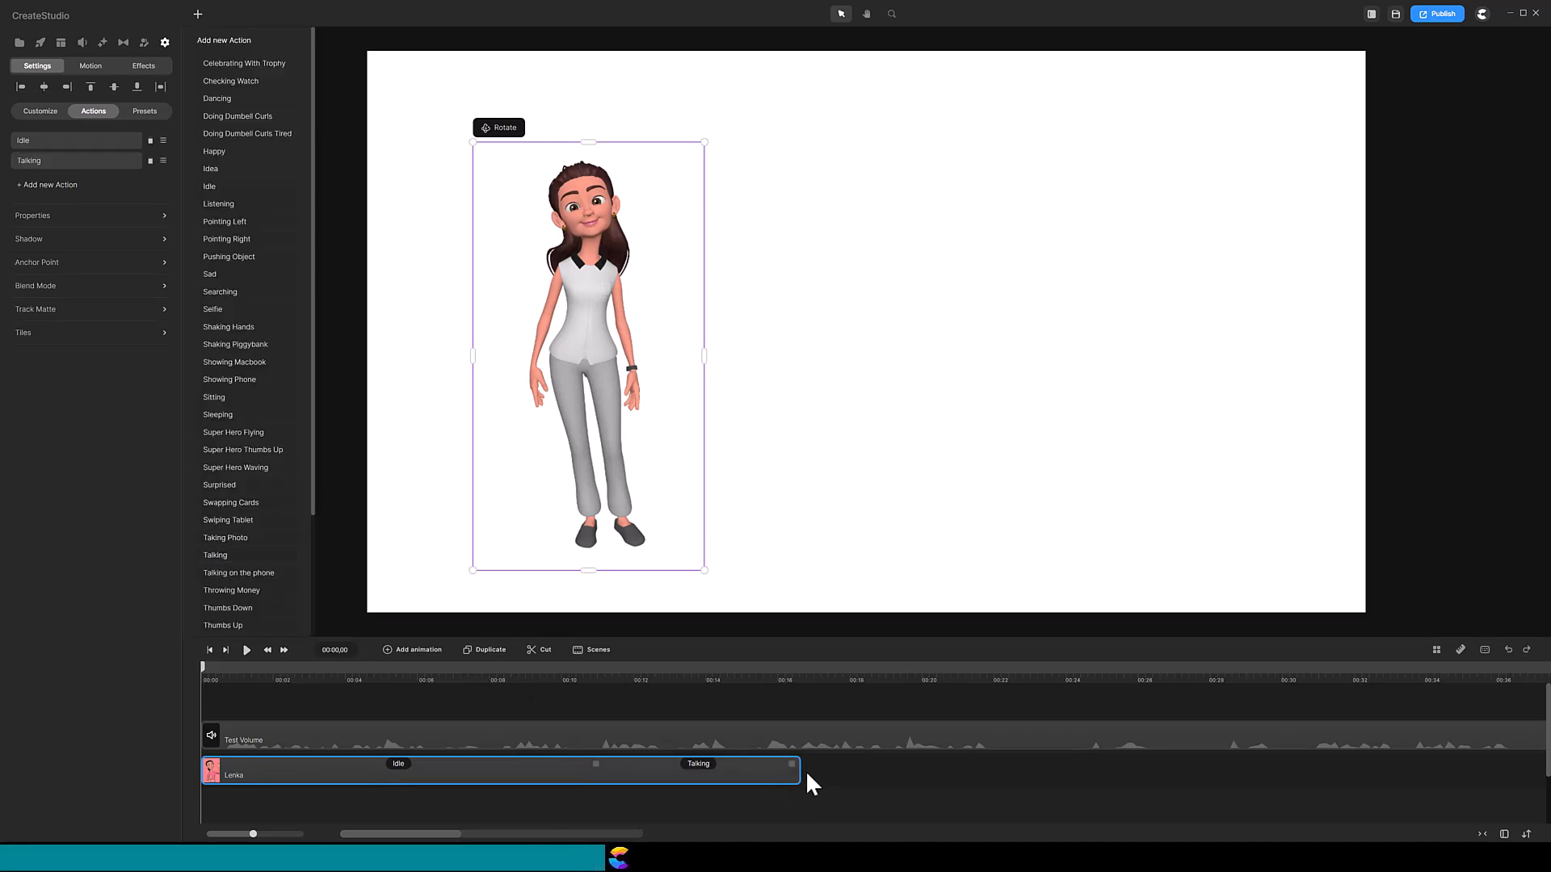
Step: Extend the clip again and add a closing Idle action to the sequence
drag(790, 764, 722, 764)
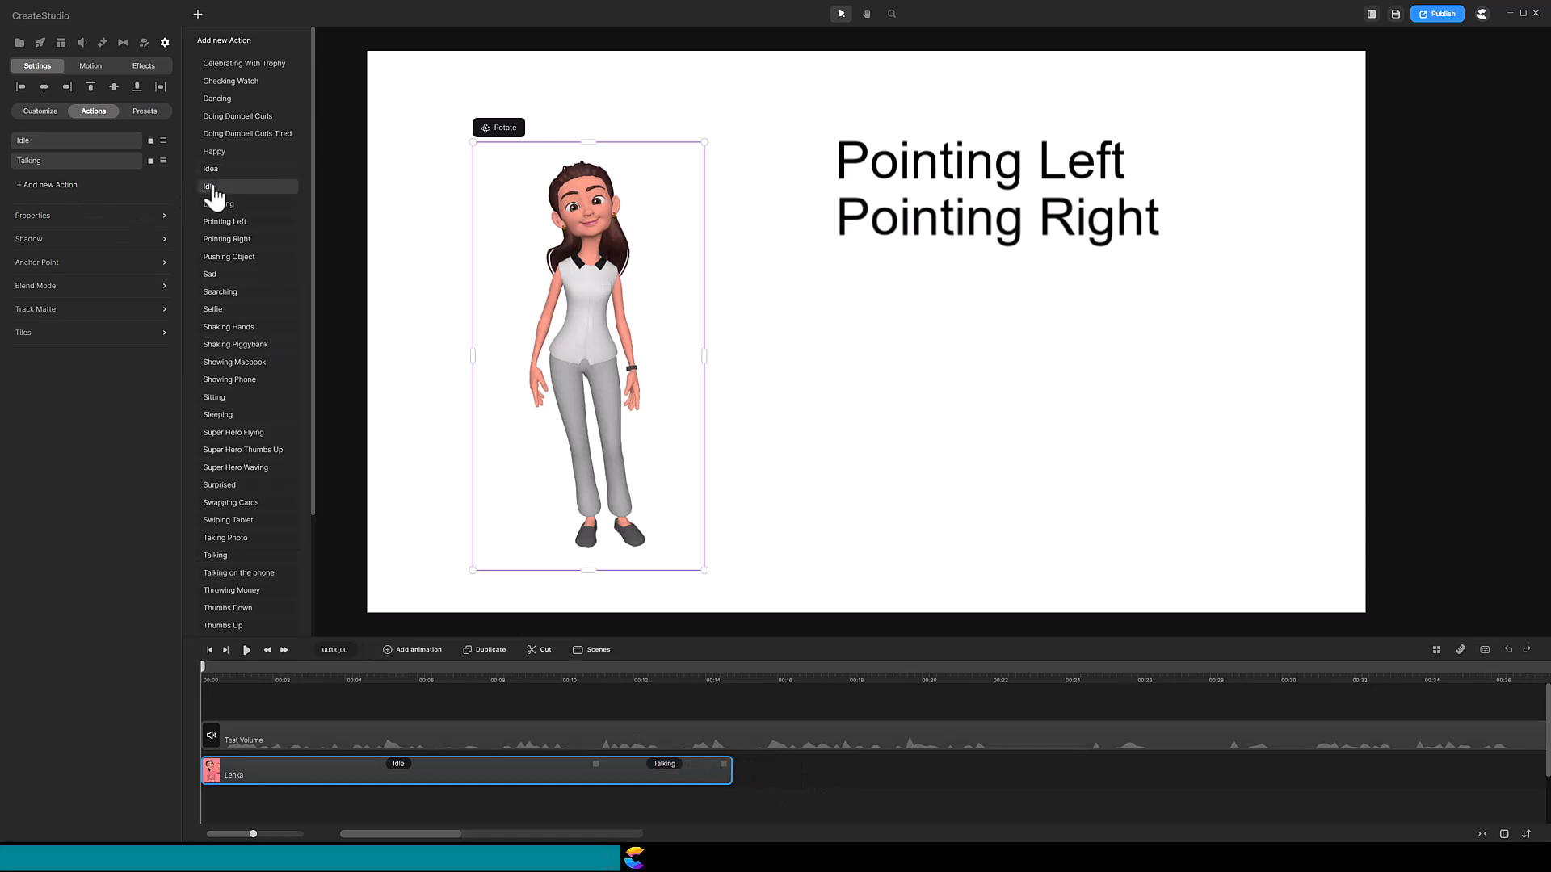
click(208, 188)
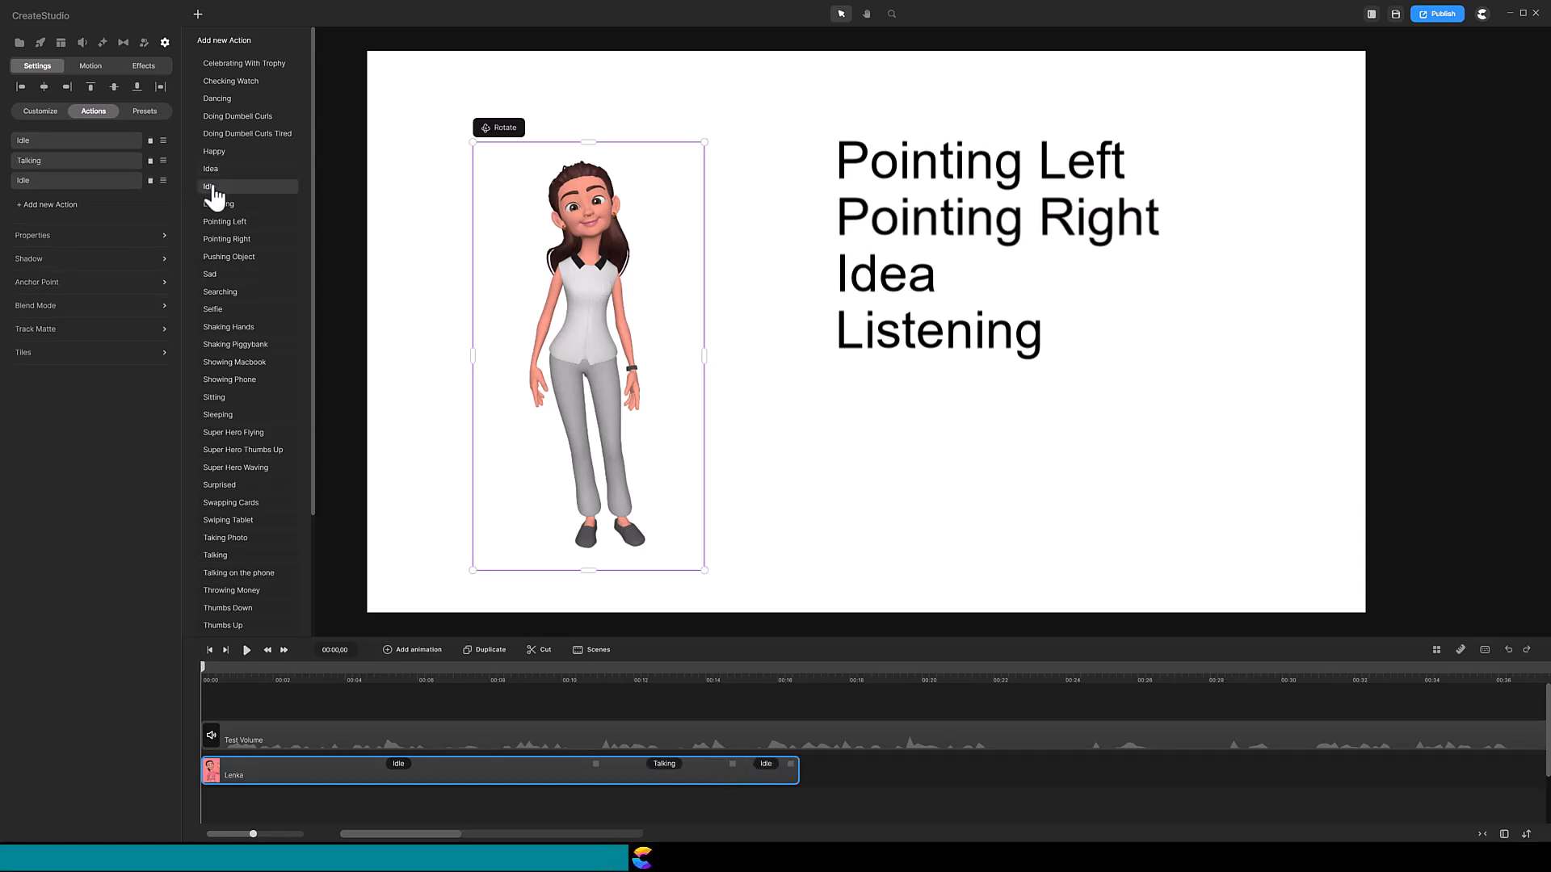
click(225, 221)
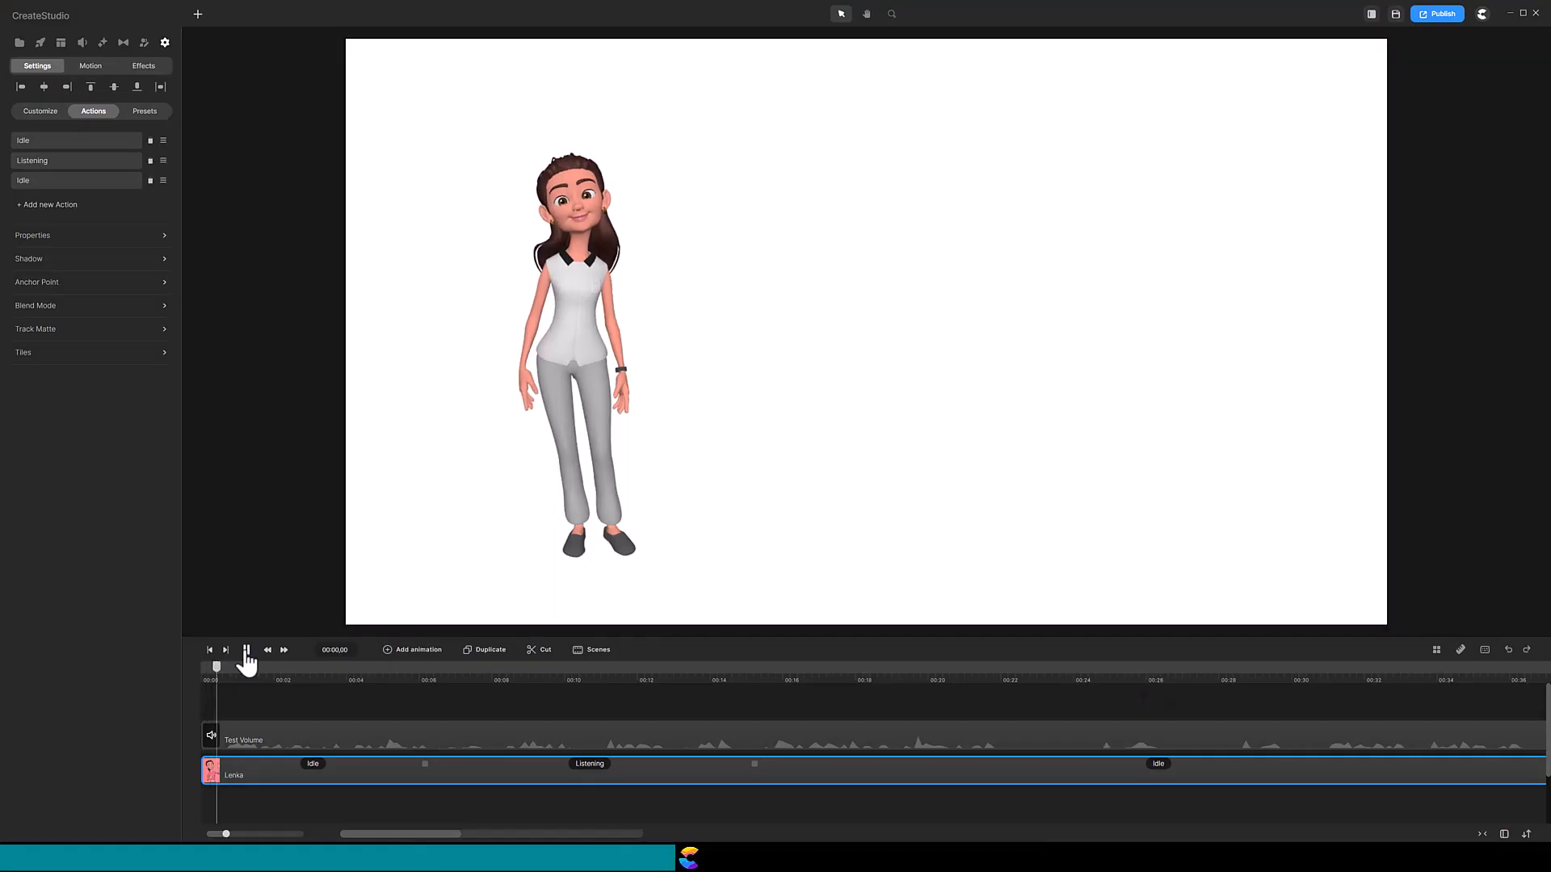
Step: Play back Lenka's Idle, Listening, Idle sequence, then pause the preview
click(246, 649)
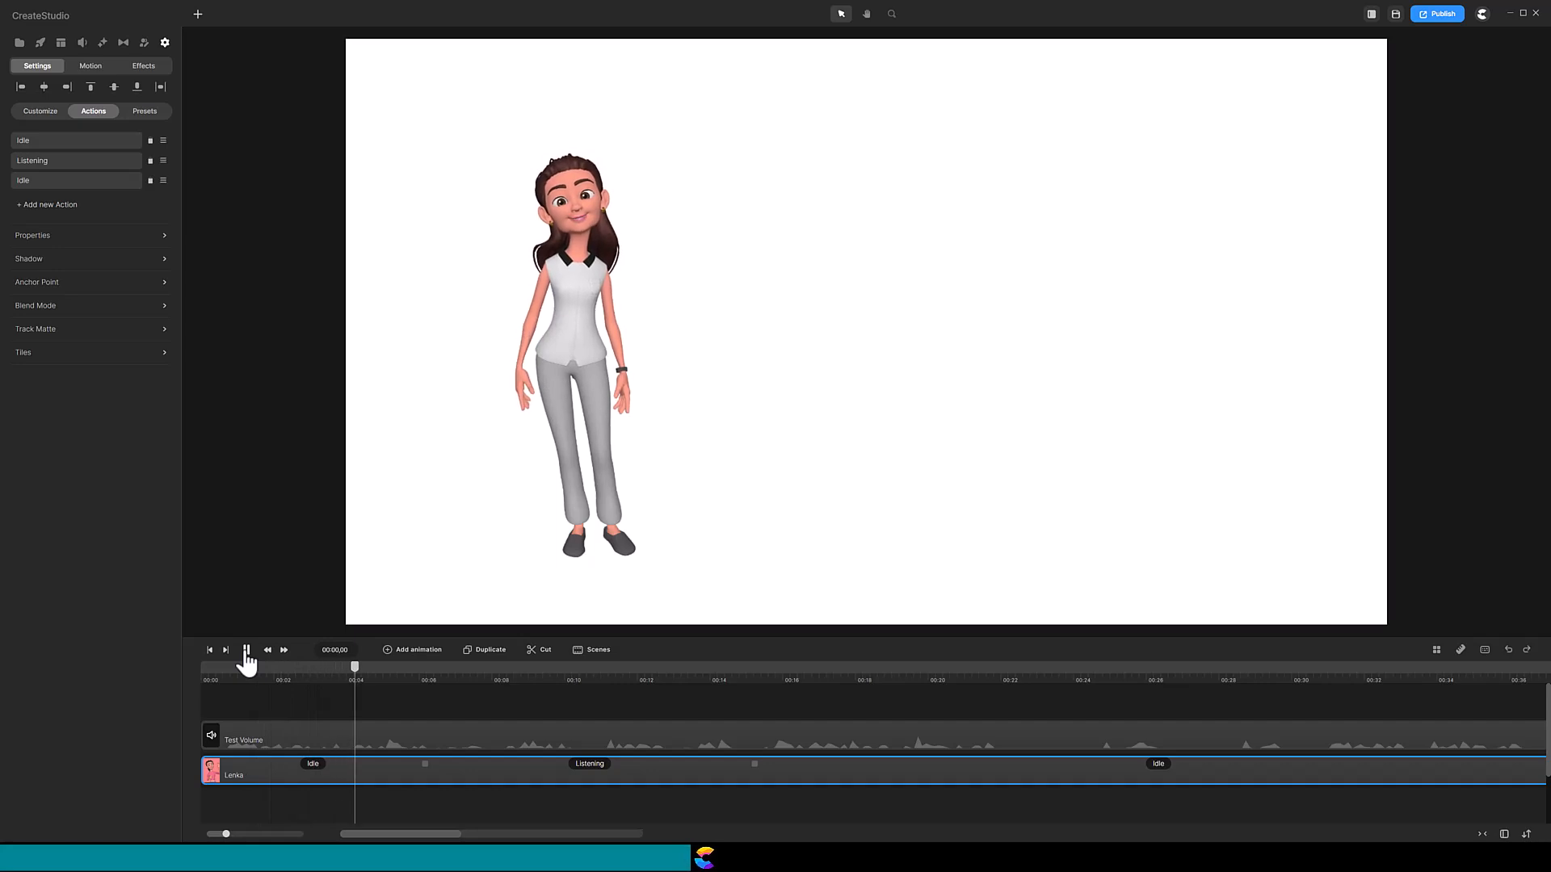
click(244, 649)
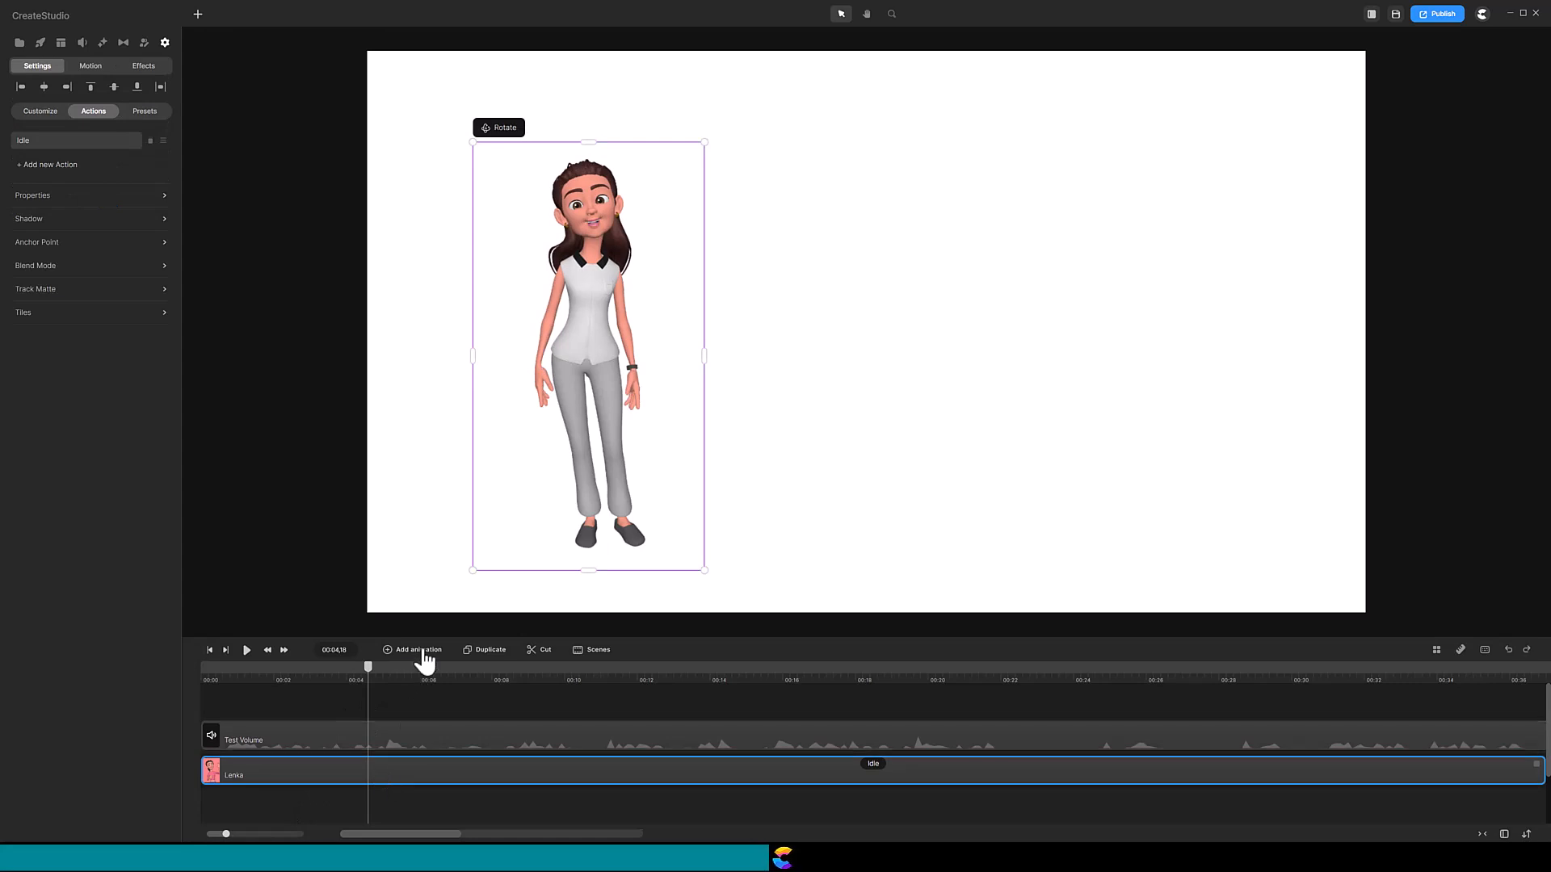
Step: Add rotation keyframes along Lenka's Idle clip turning her to a side view and back
click(412, 649)
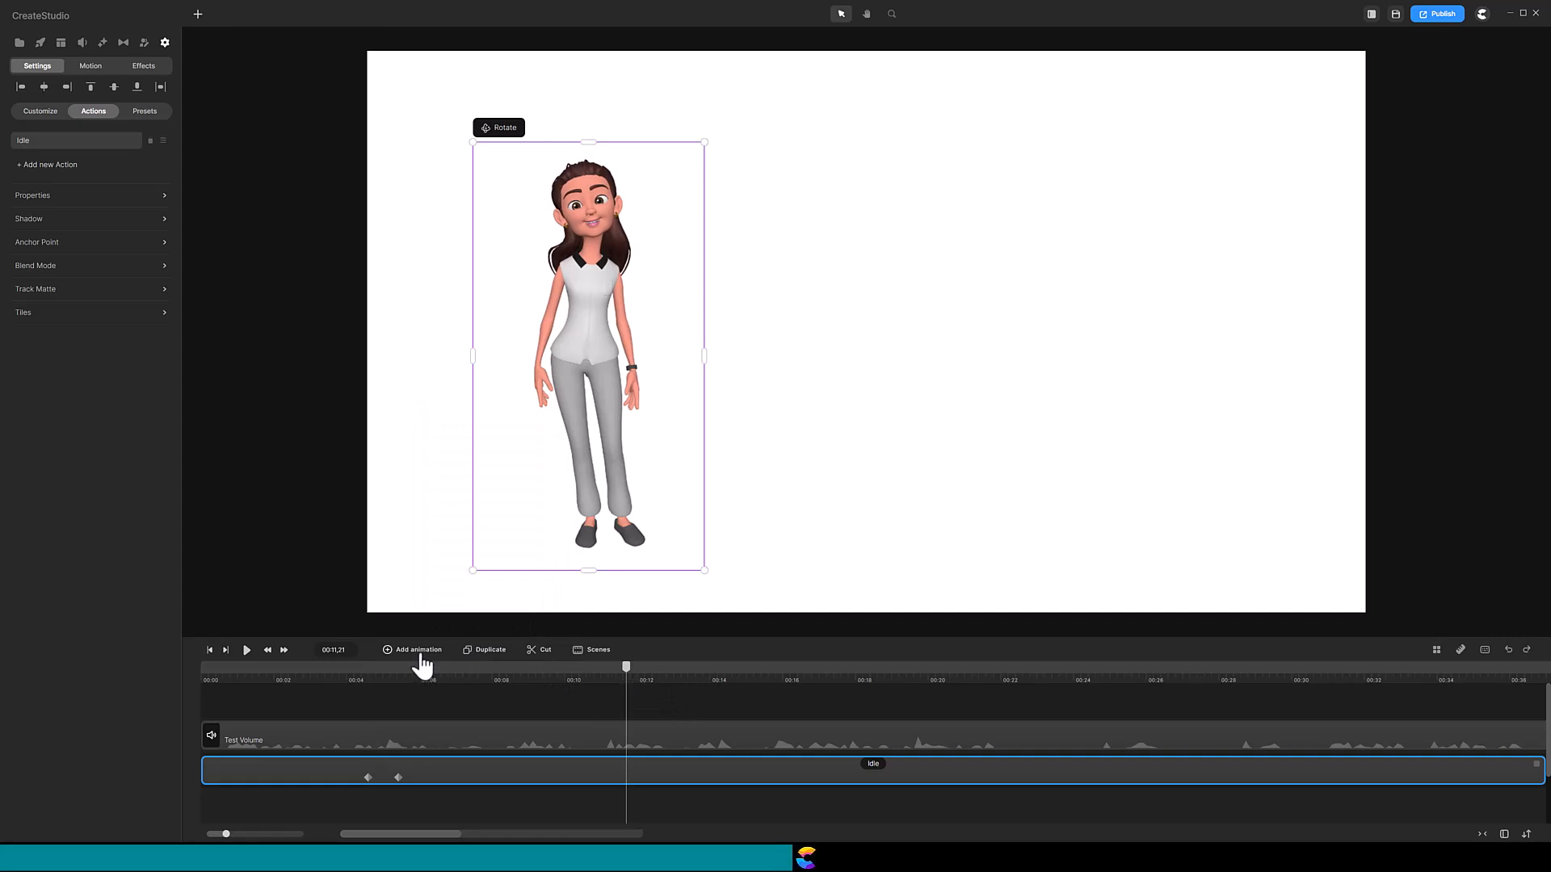
click(412, 650)
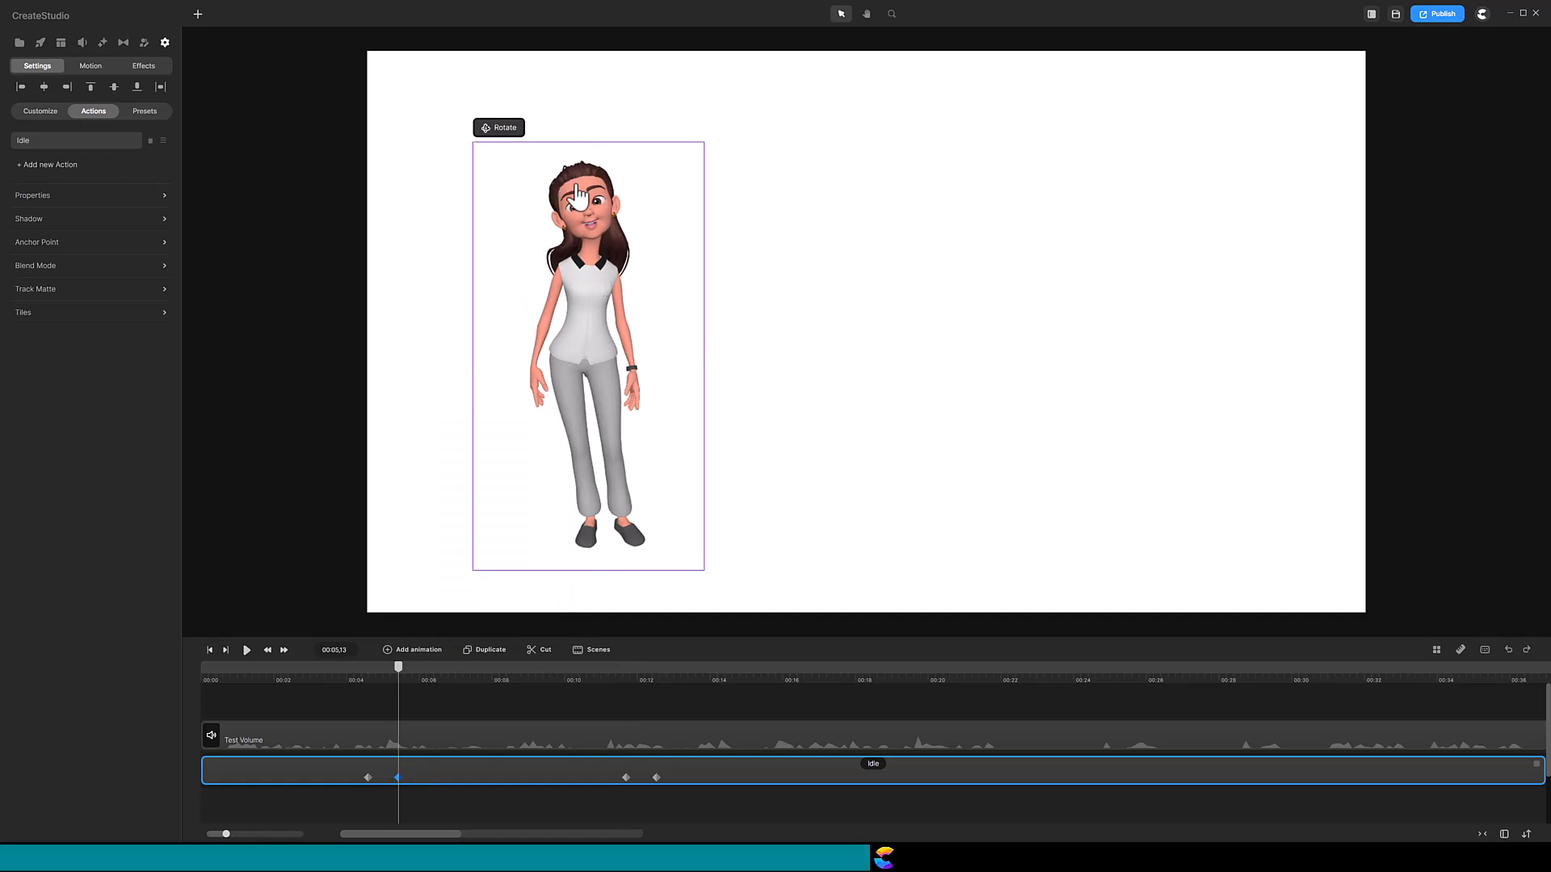
mouse_move(743, 233)
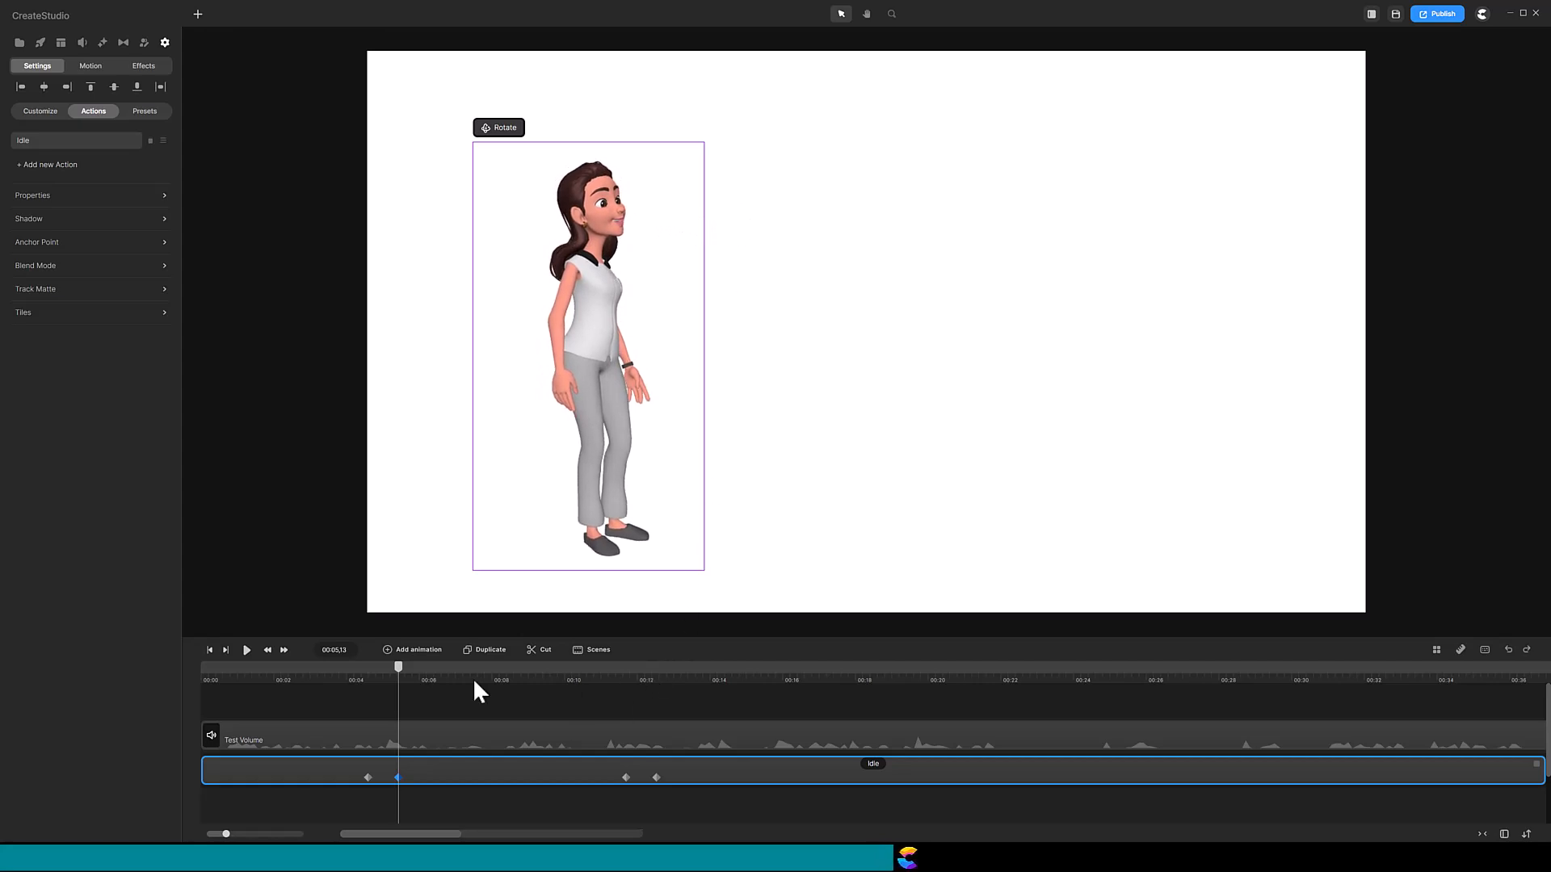
click(517, 680)
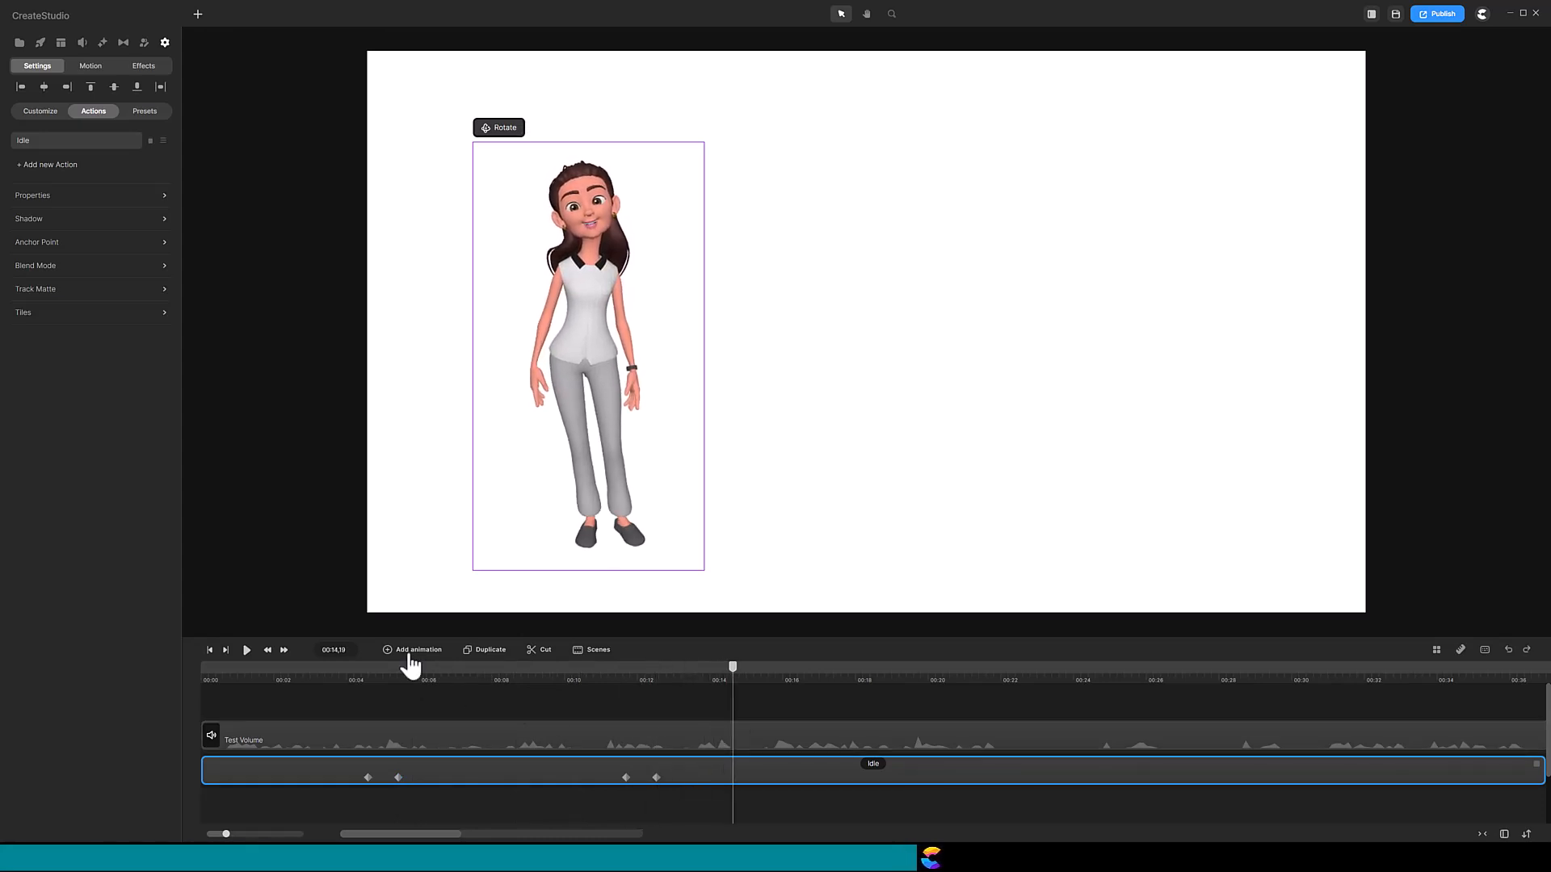
click(414, 650)
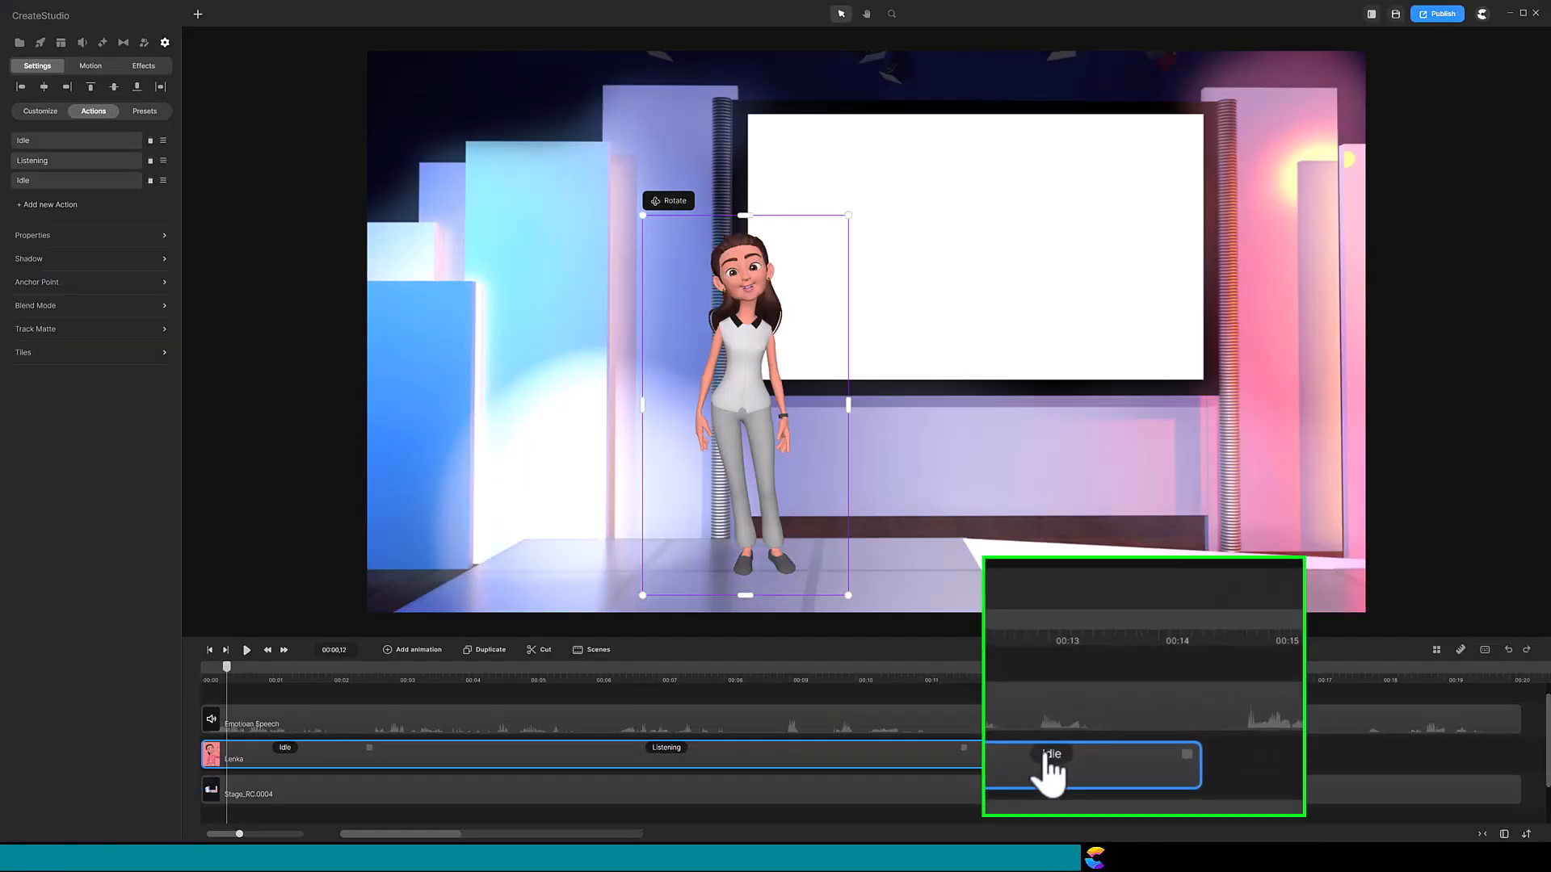
Step: Set the facial expression on Lenka's final Idle action via its settings popup
click(1052, 754)
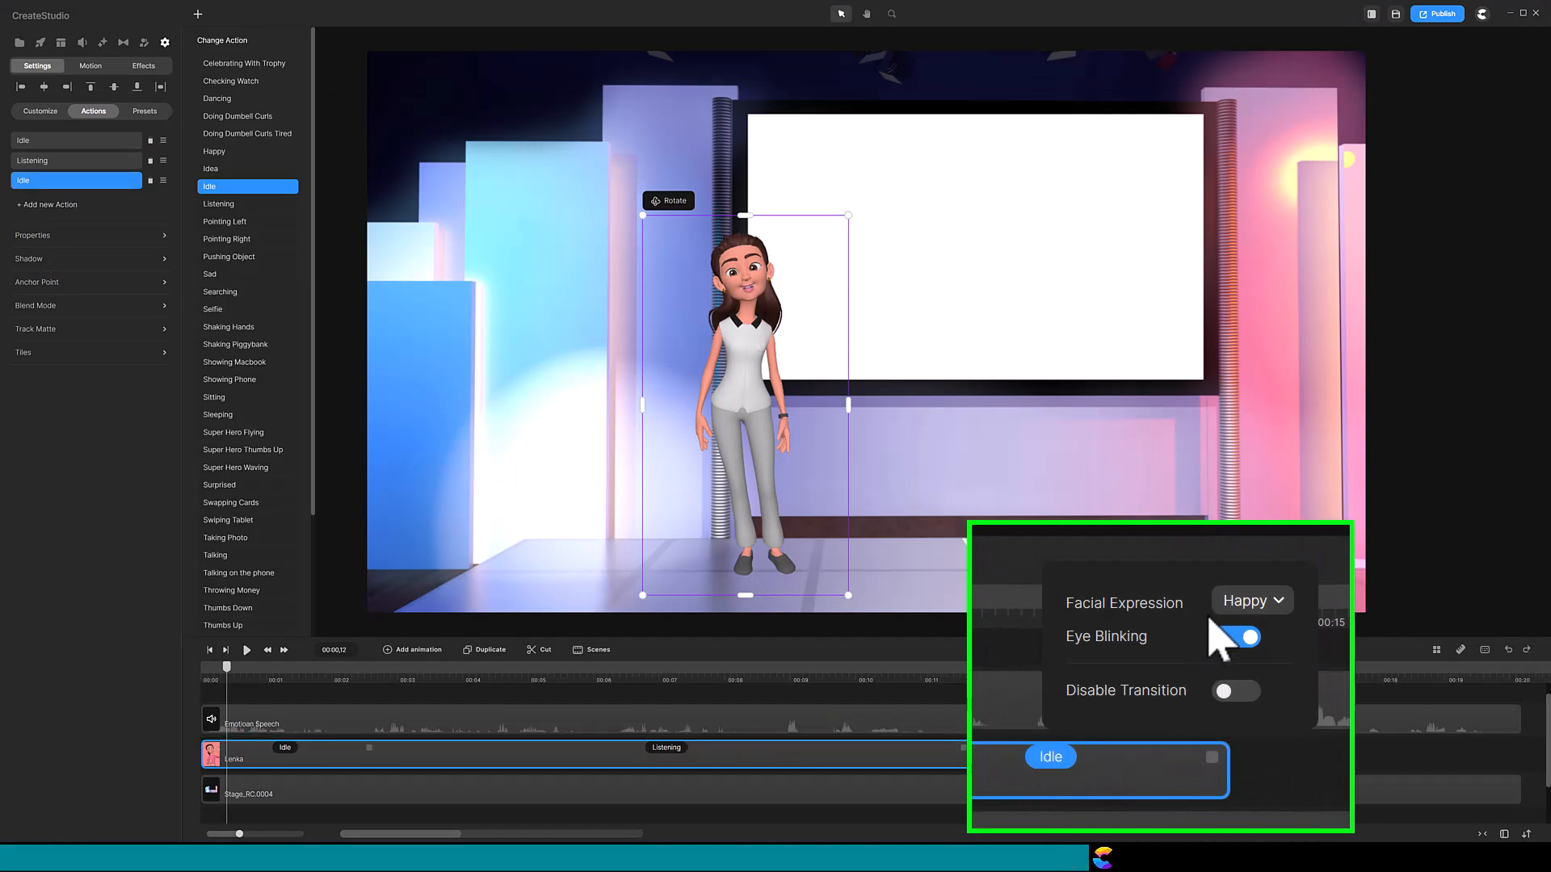
mouse_move(1226, 643)
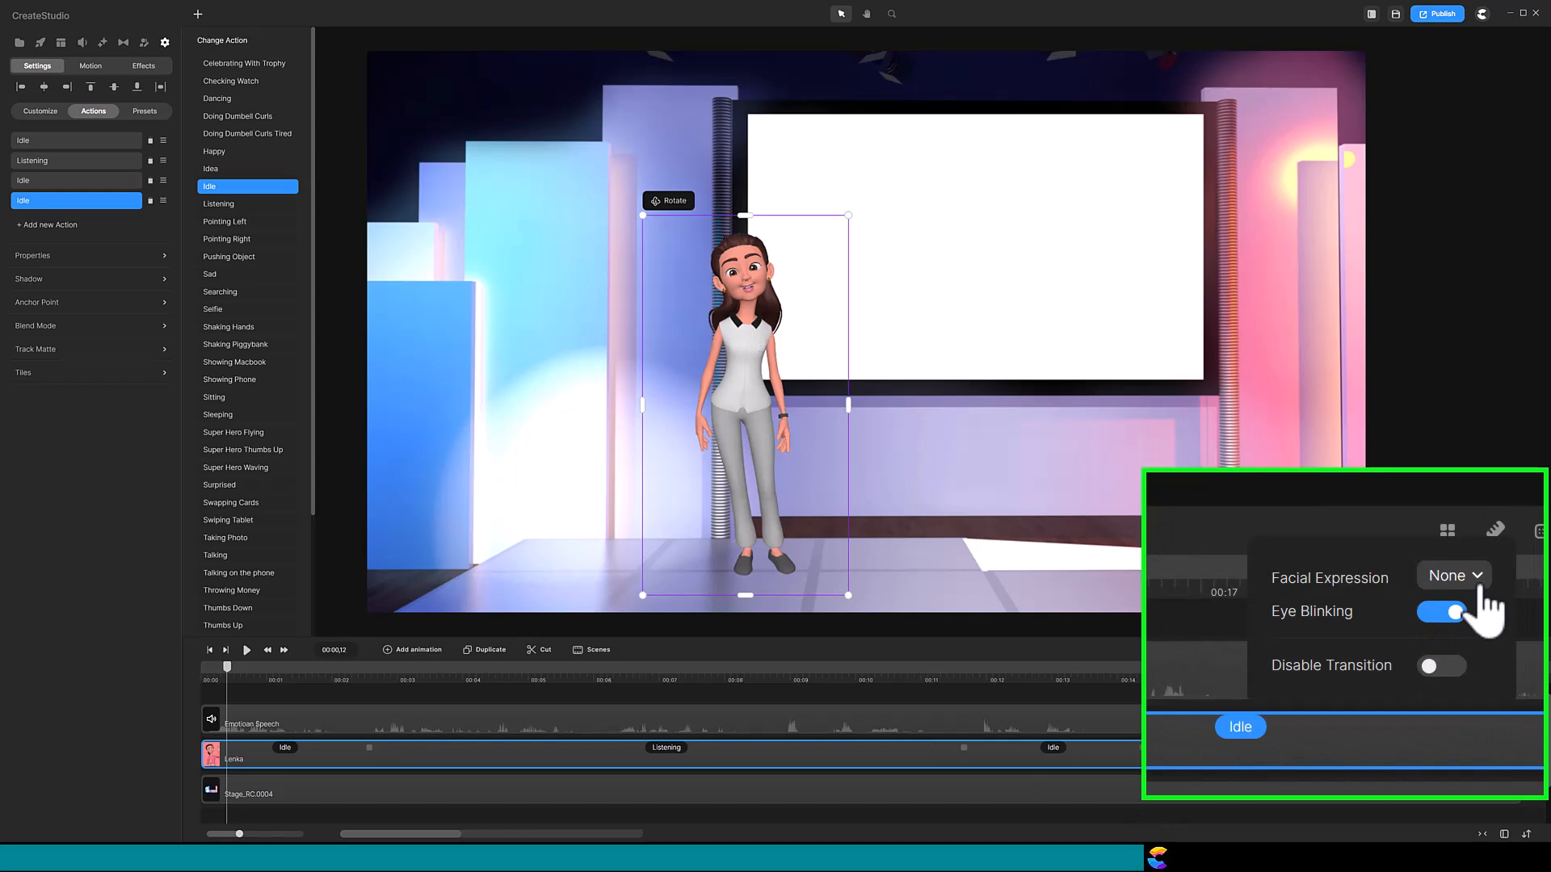
click(1452, 575)
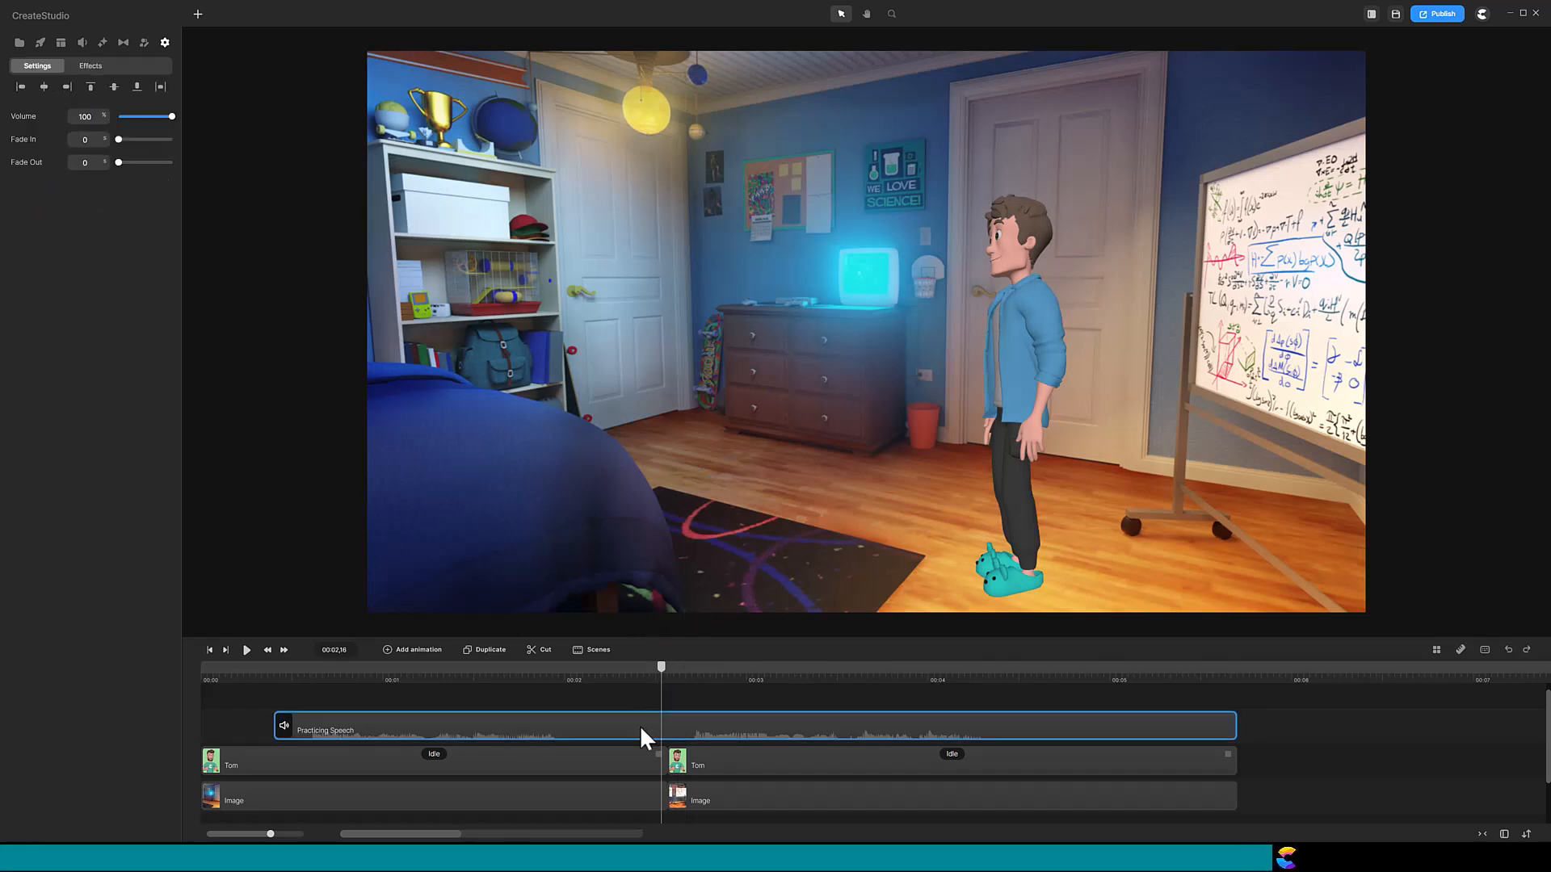
Step: Split the Practicing Speech audio at the camera jump and bring up Sync with Tom for the first part
right_click(648, 736)
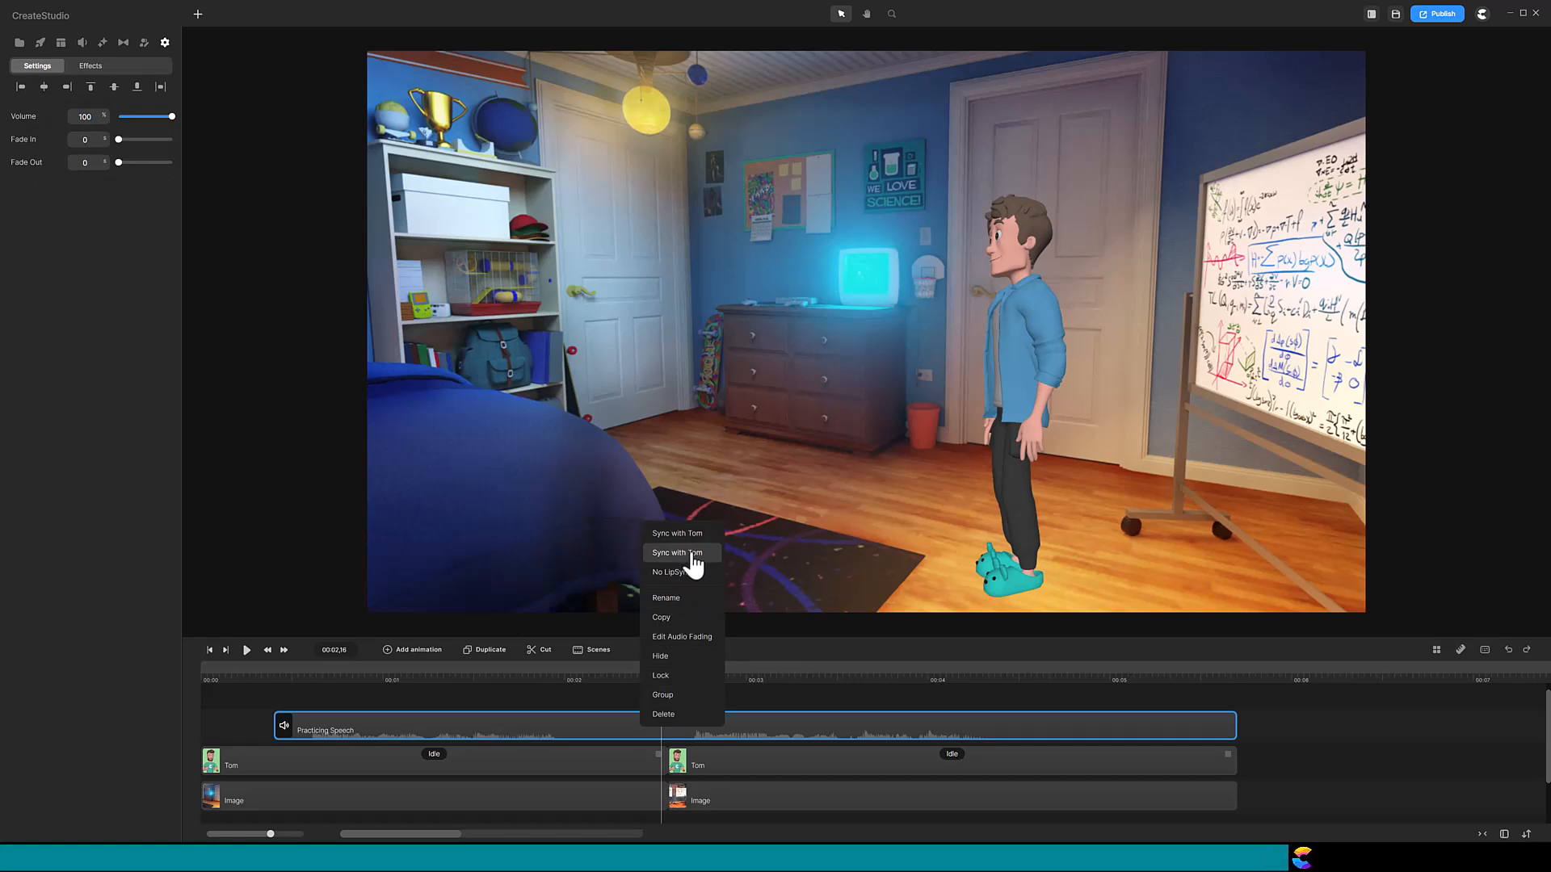
mouse_move(615, 711)
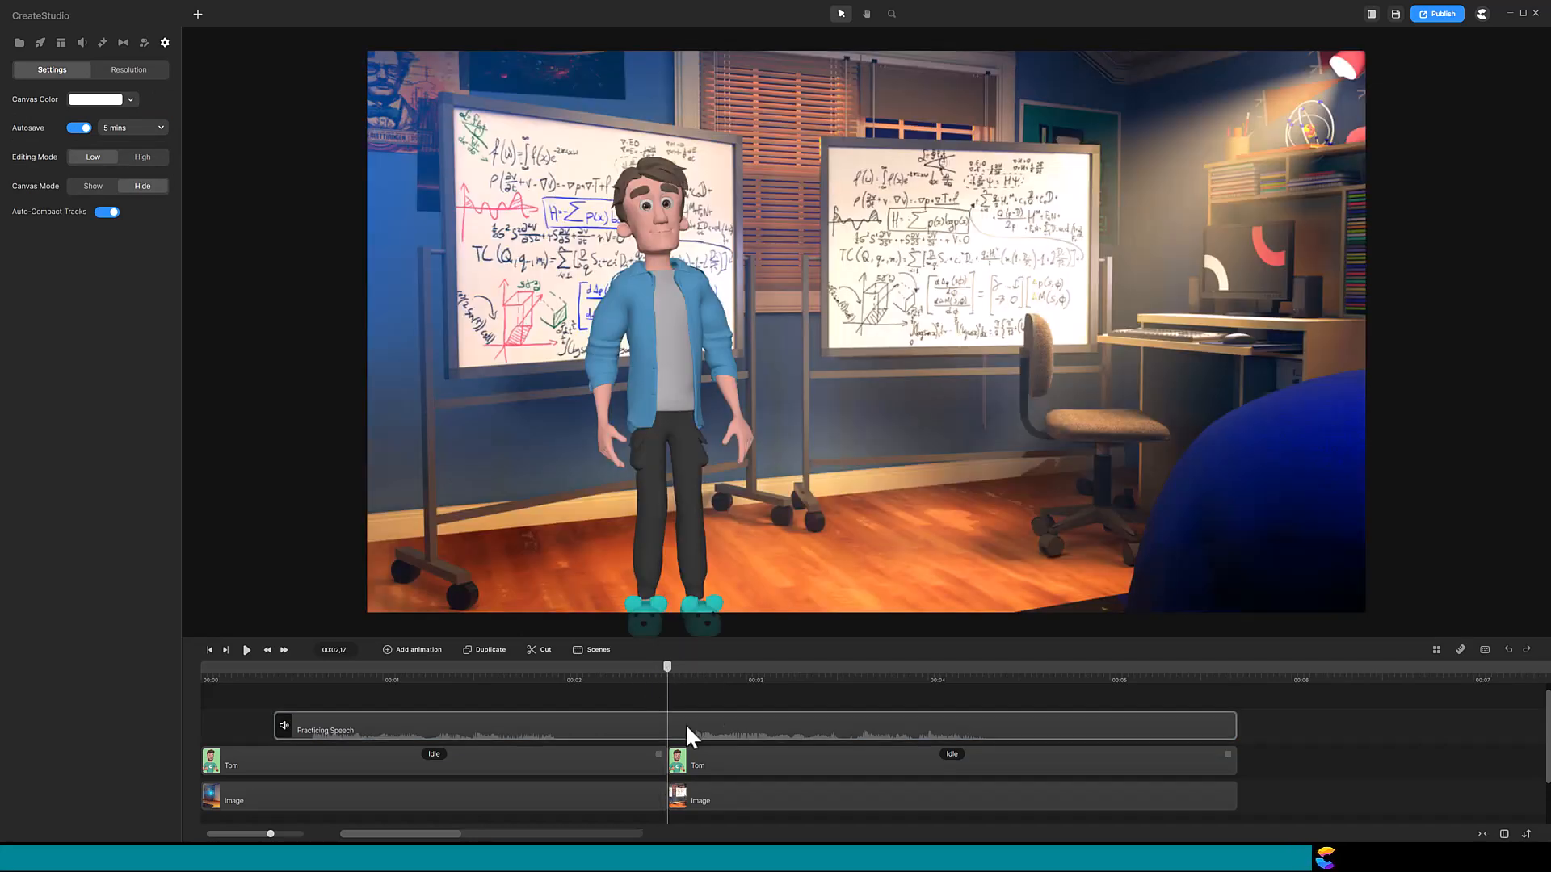
click(751, 725)
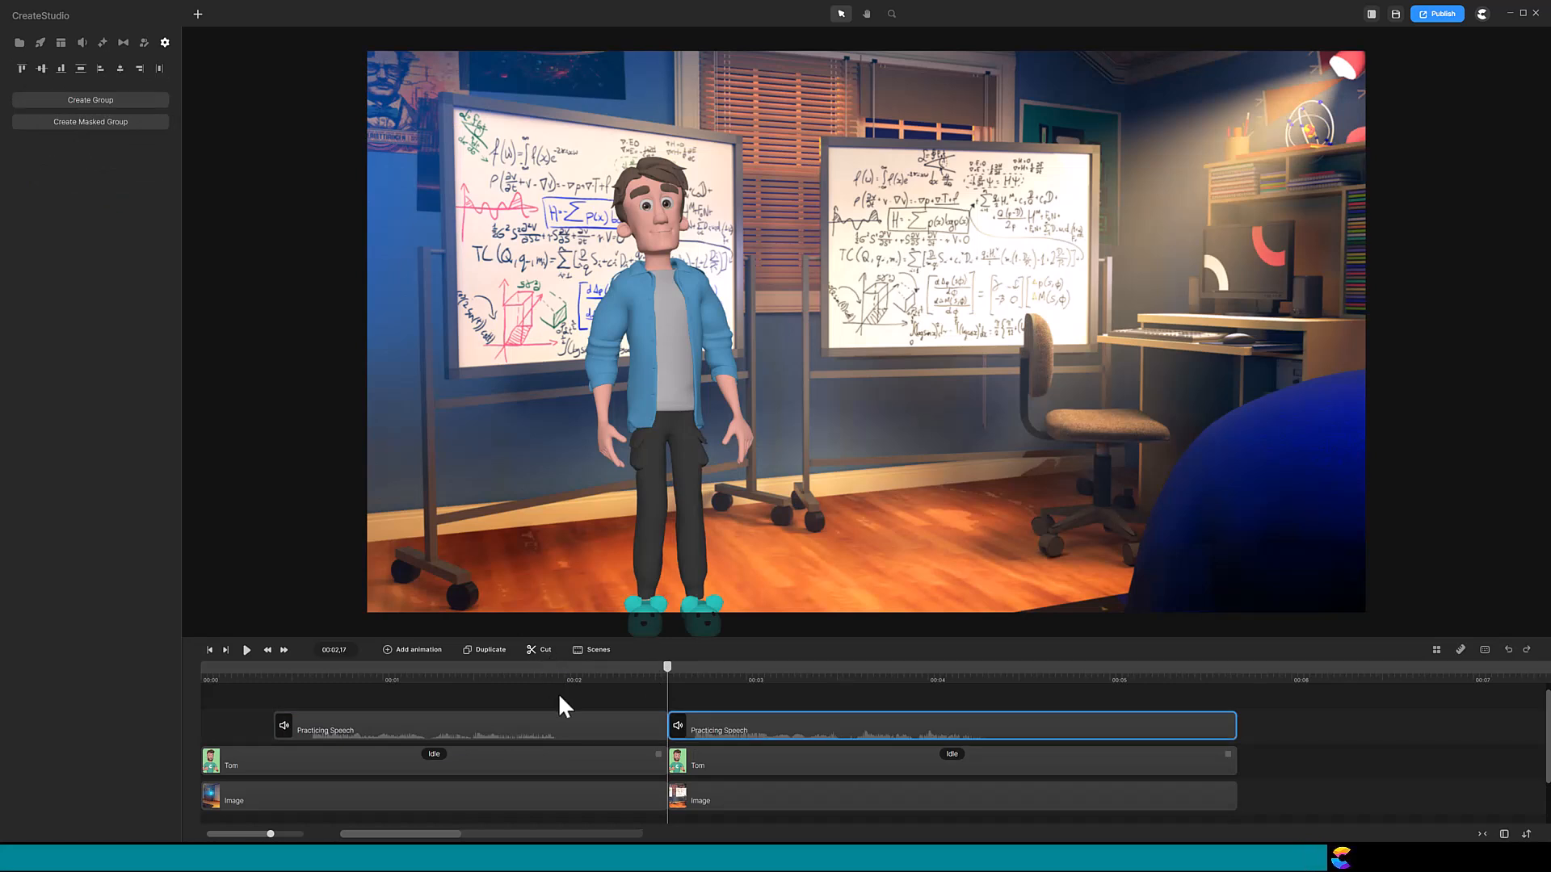
right_click(415, 730)
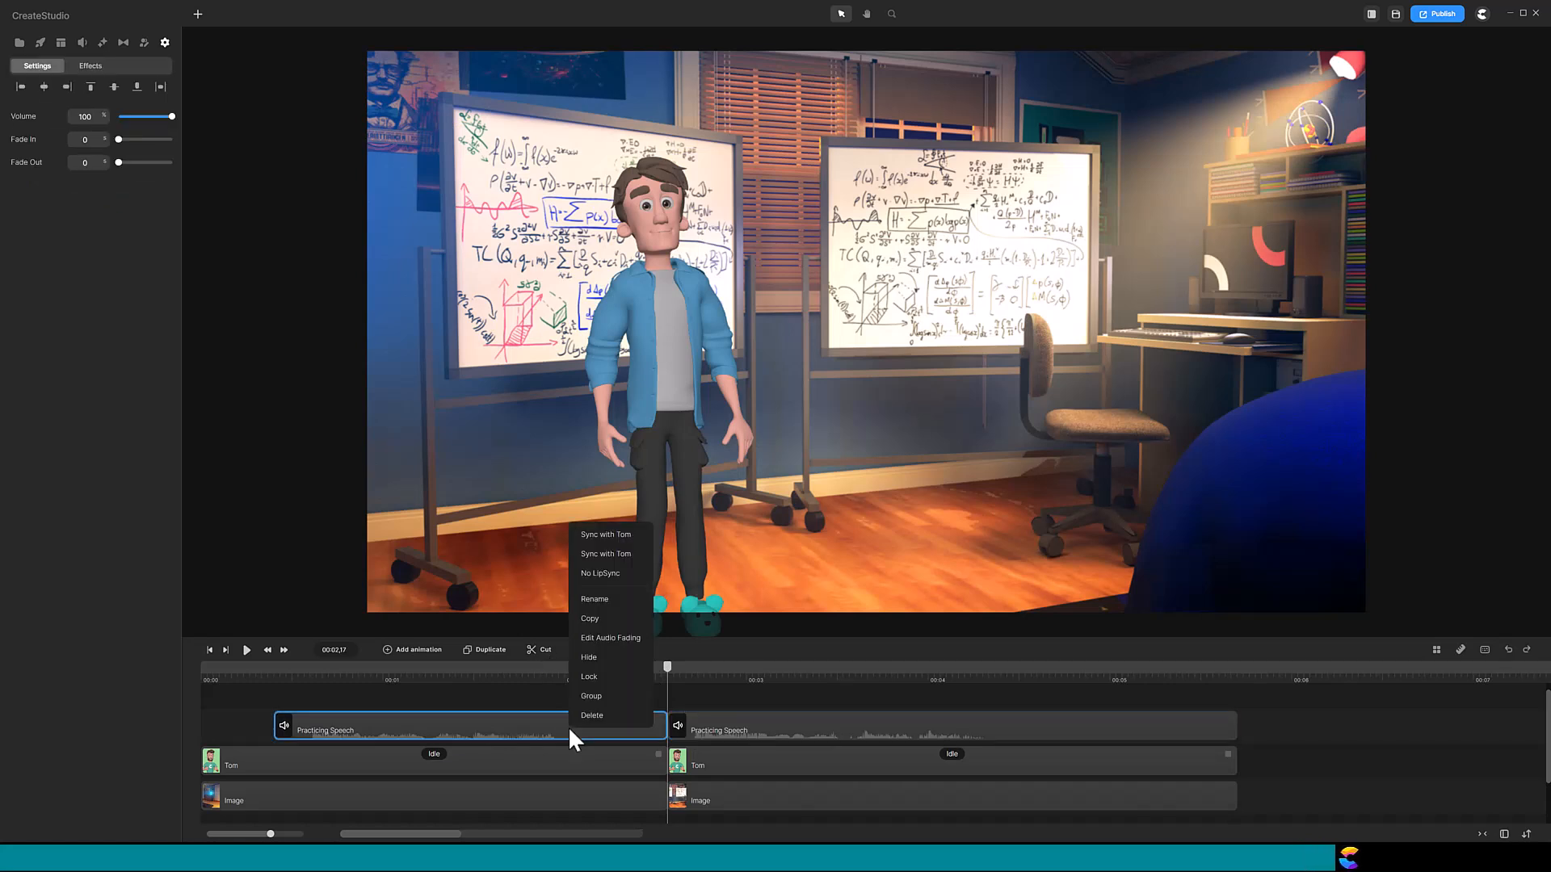
mouse_move(583, 740)
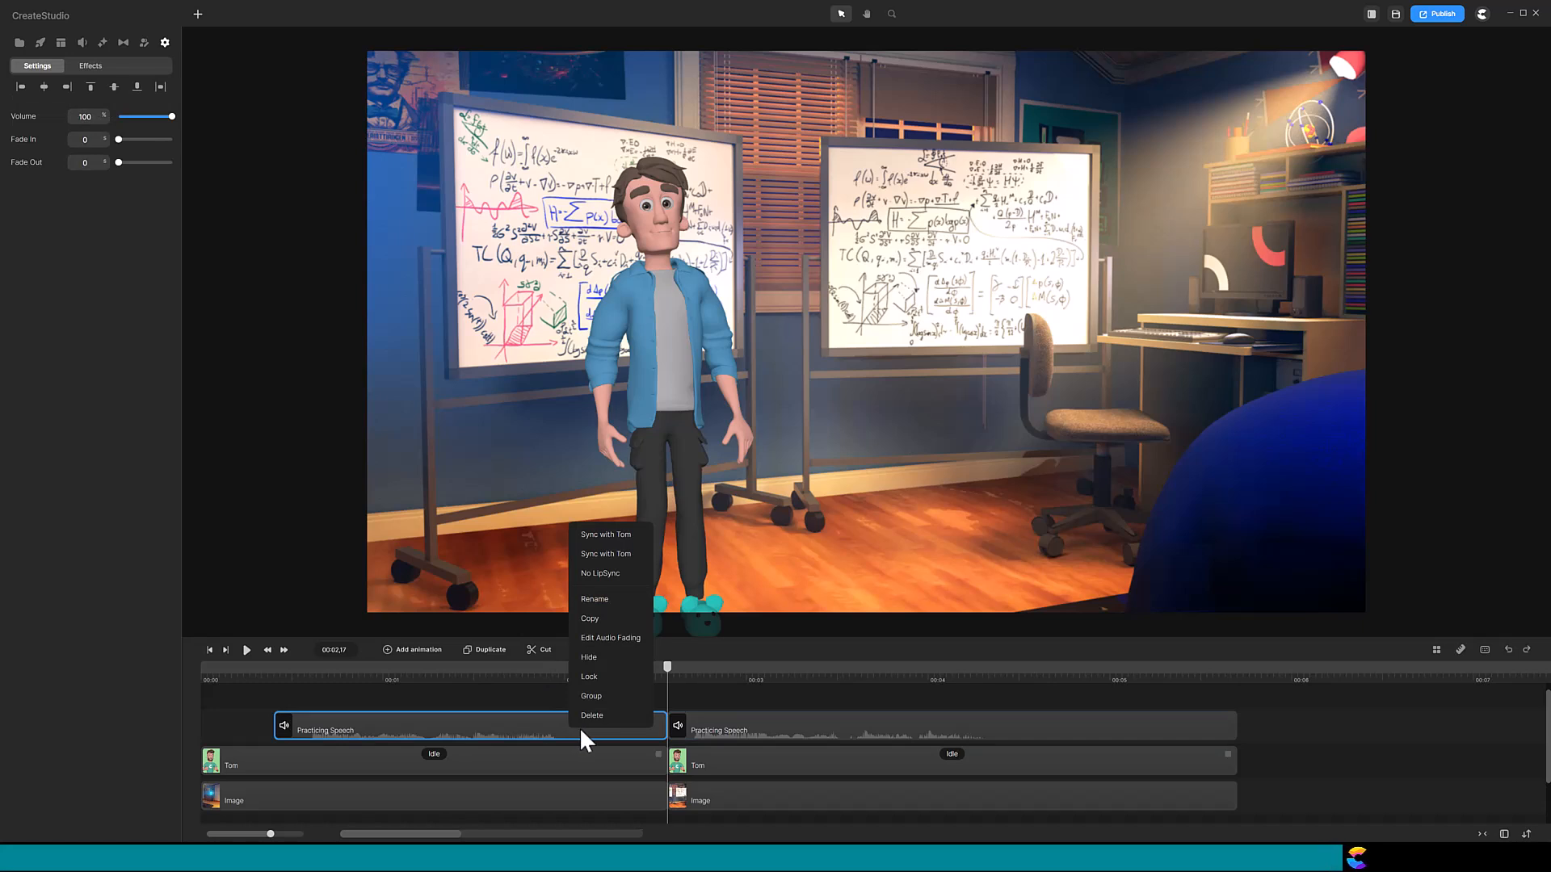
mouse_move(651, 742)
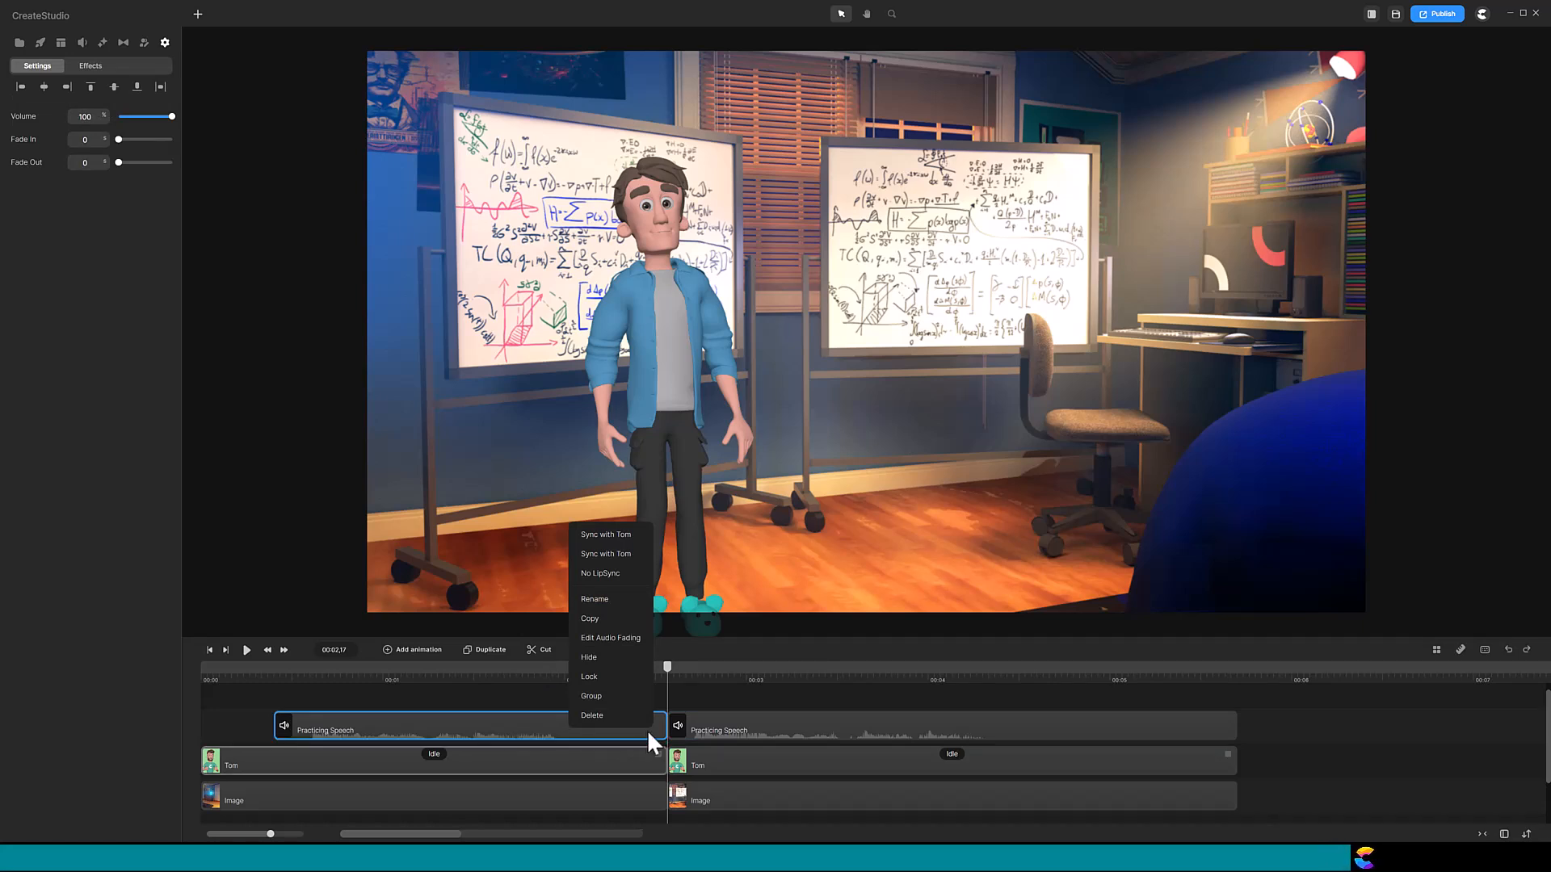